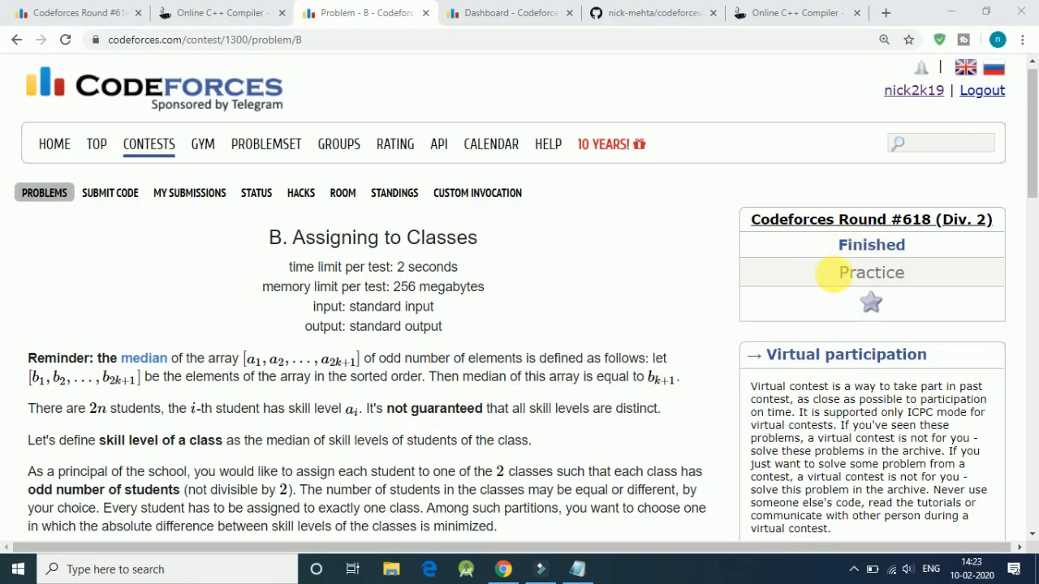
# Scroll through the problem statement, then return to the JDoodle C++ editor
pyautogui.scroll(-3)
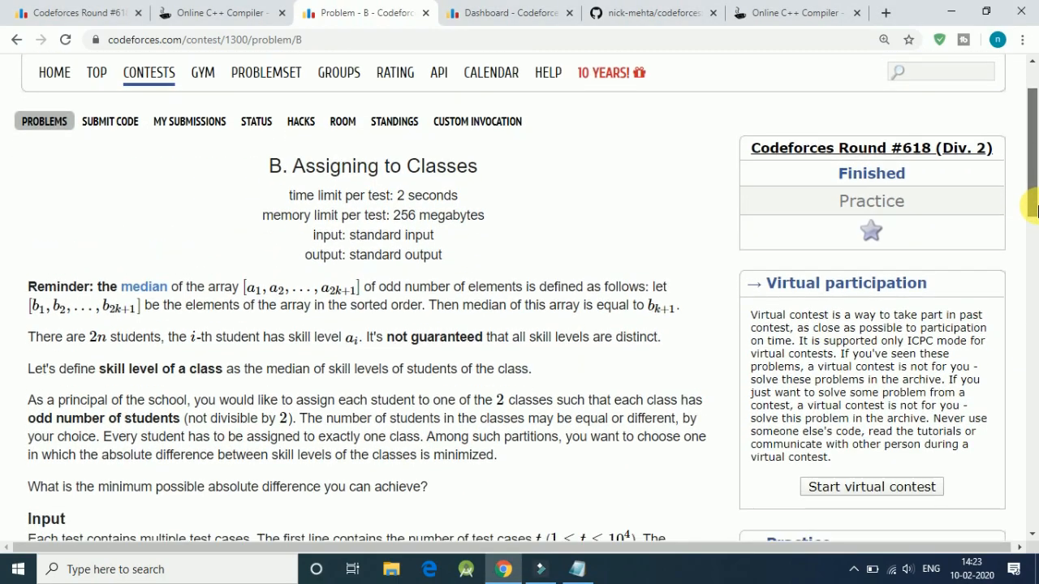
pyautogui.scroll(-3)
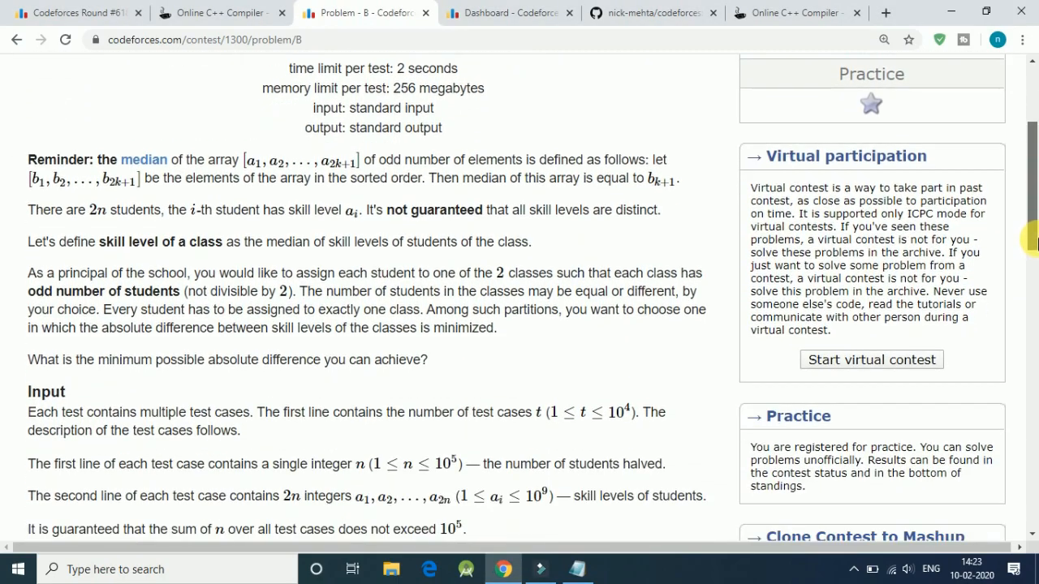
pyautogui.scroll(-3)
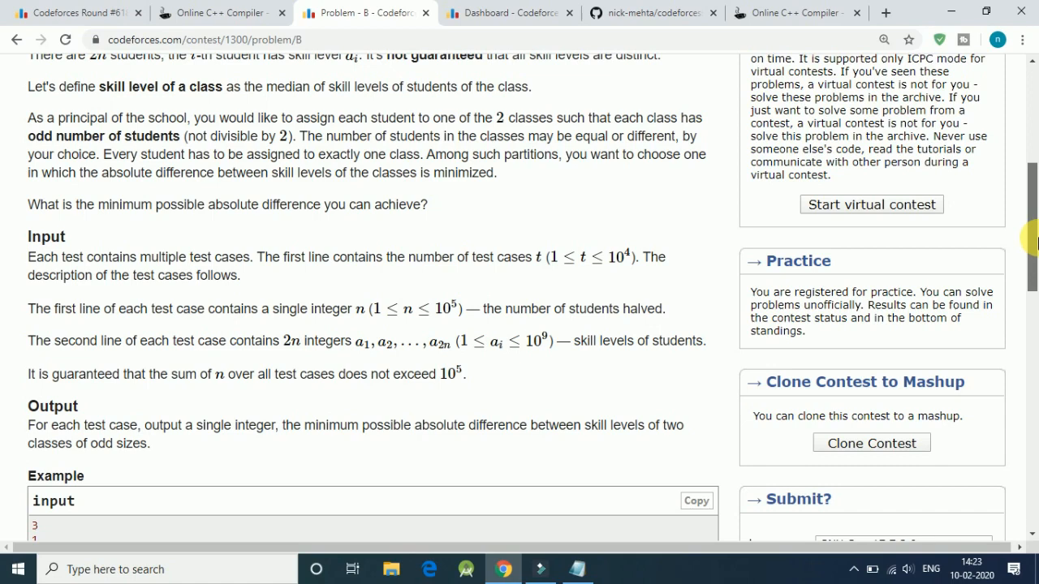
pyautogui.scroll(-3)
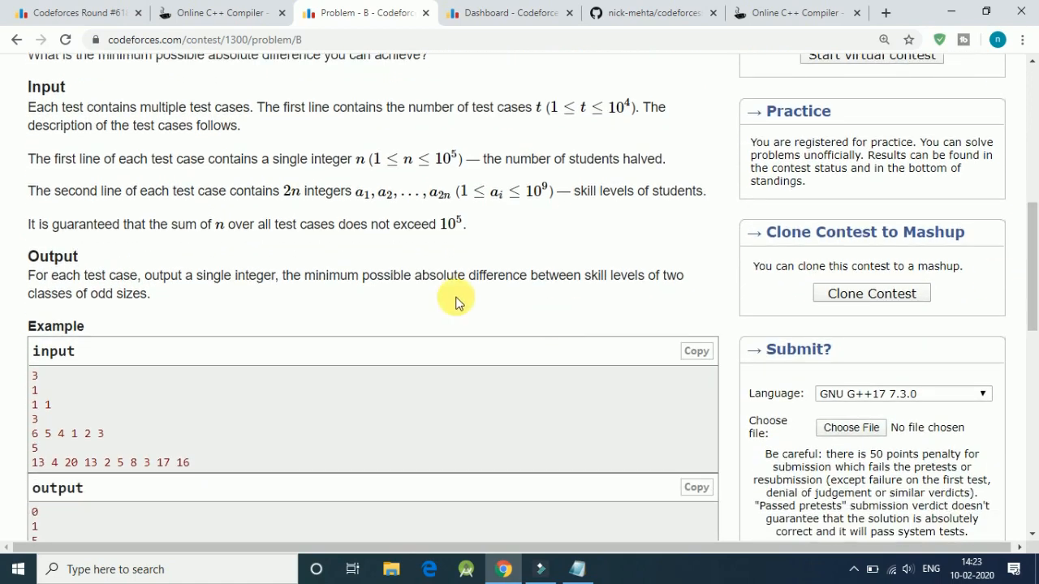
pyautogui.moveTo(397, 289)
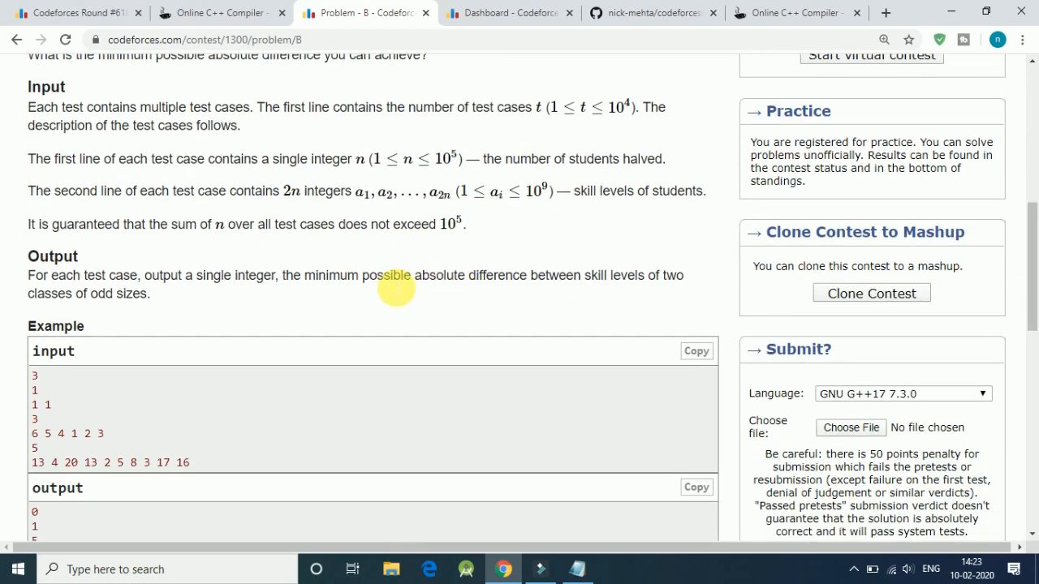
pyautogui.moveTo(646, 263)
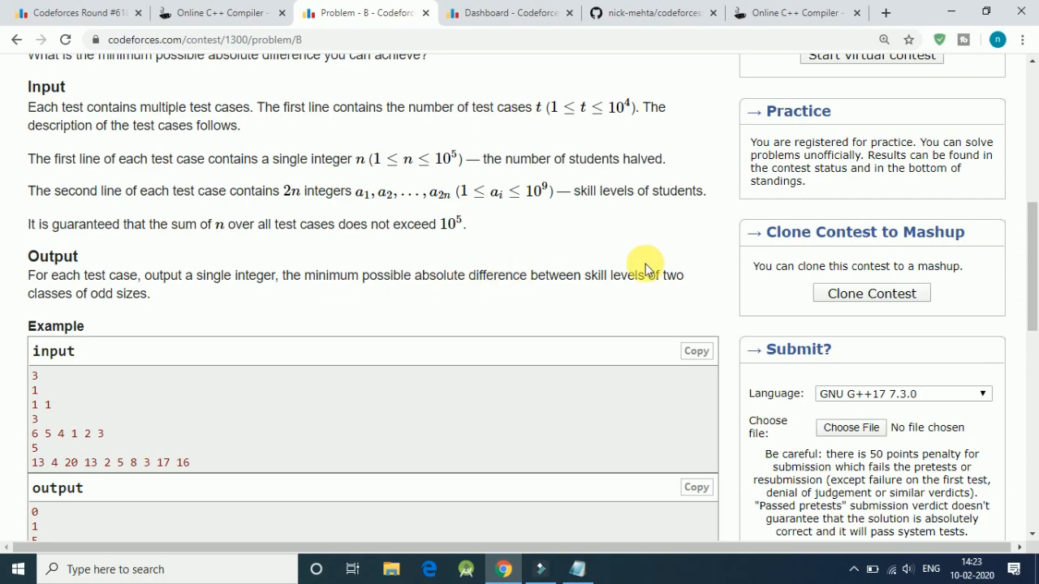
pyautogui.scroll(-3)
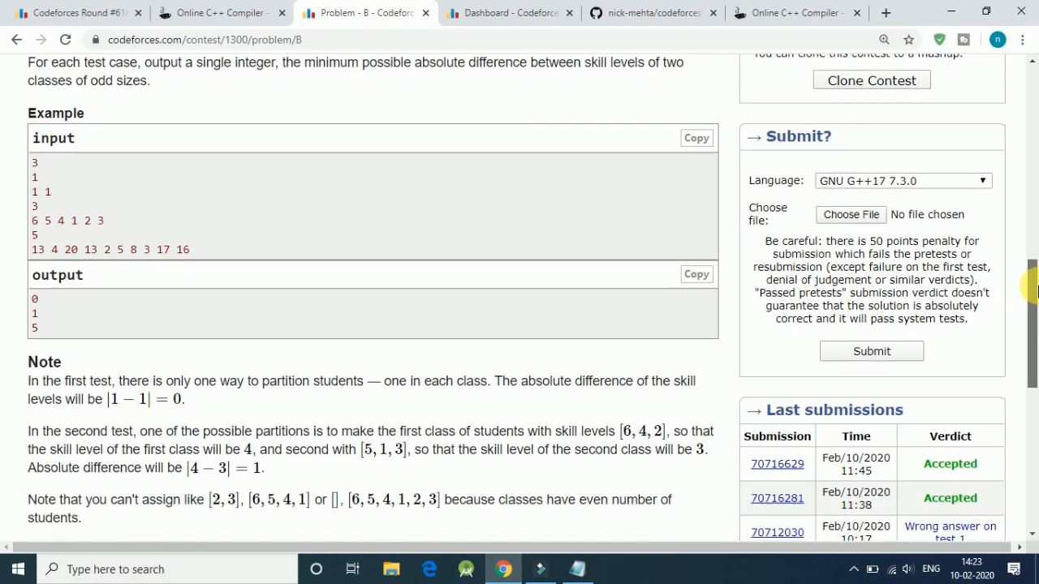
pyautogui.scroll(3)
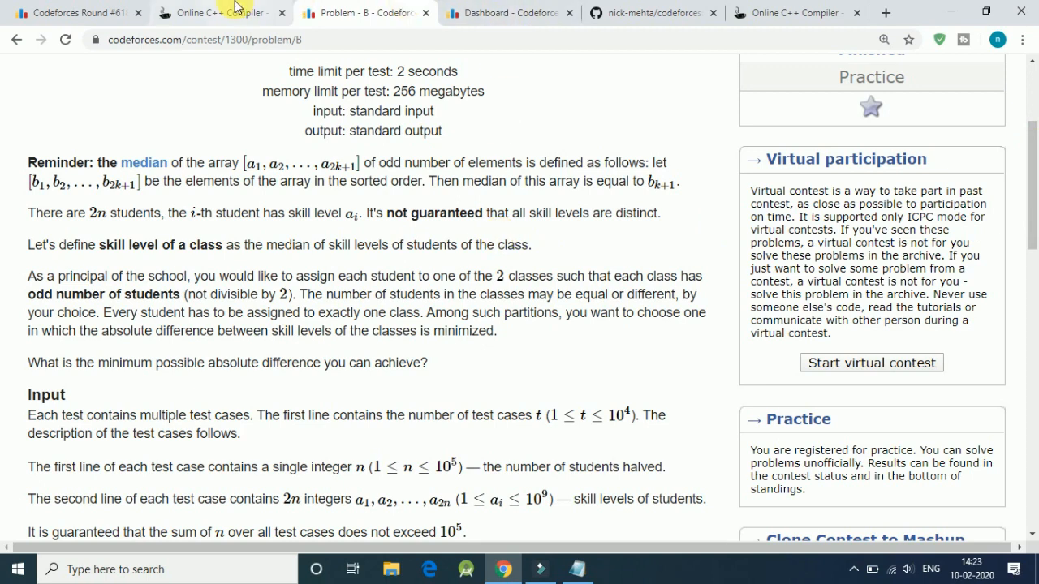
pyautogui.click(219, 13)
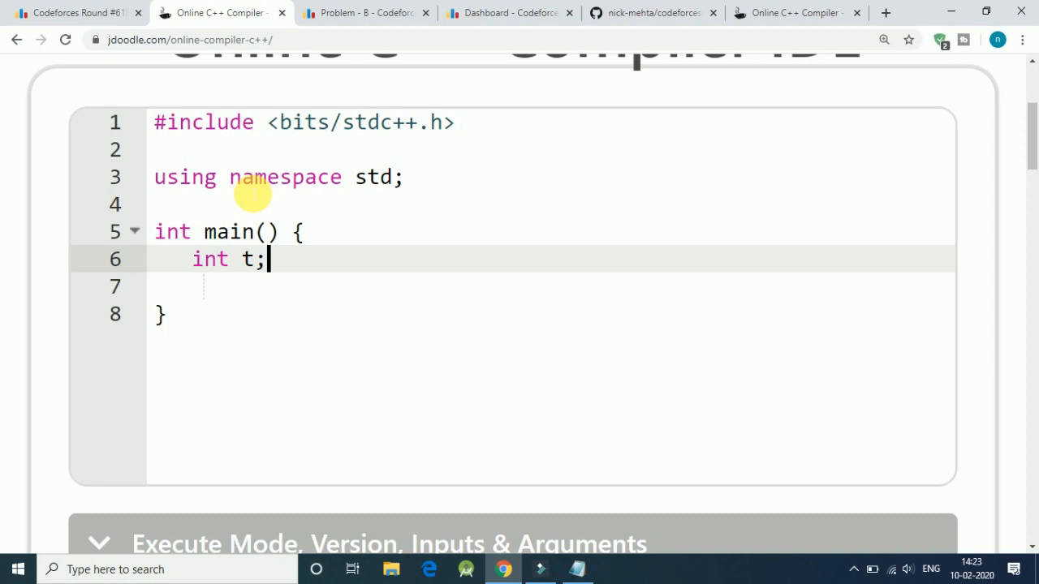
# Write cin>>t; and a for loop over t that declares int n and reads it with cin>>n;
pyautogui.write('cin')
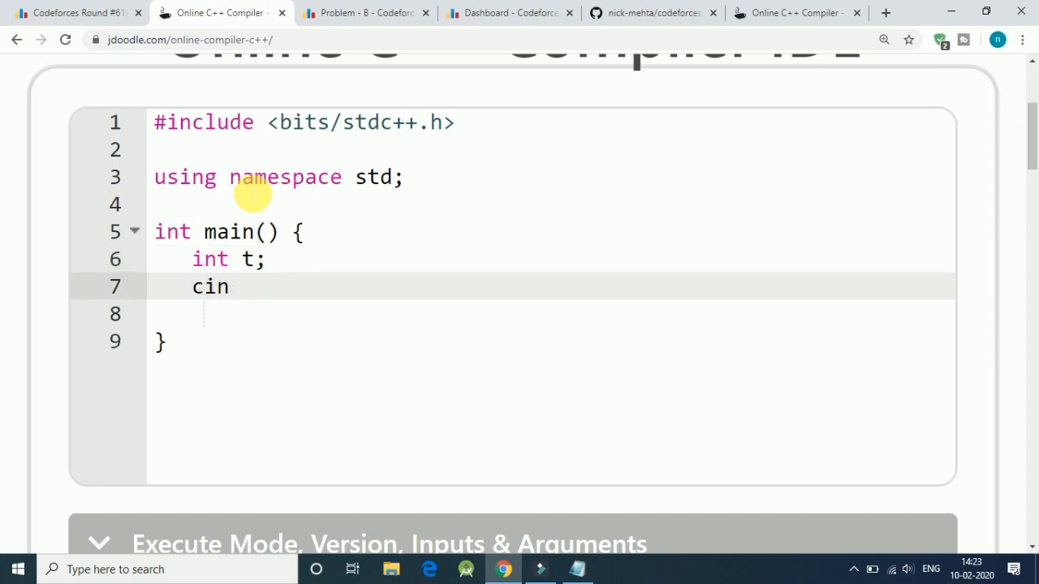
pyautogui.write('>>t;')
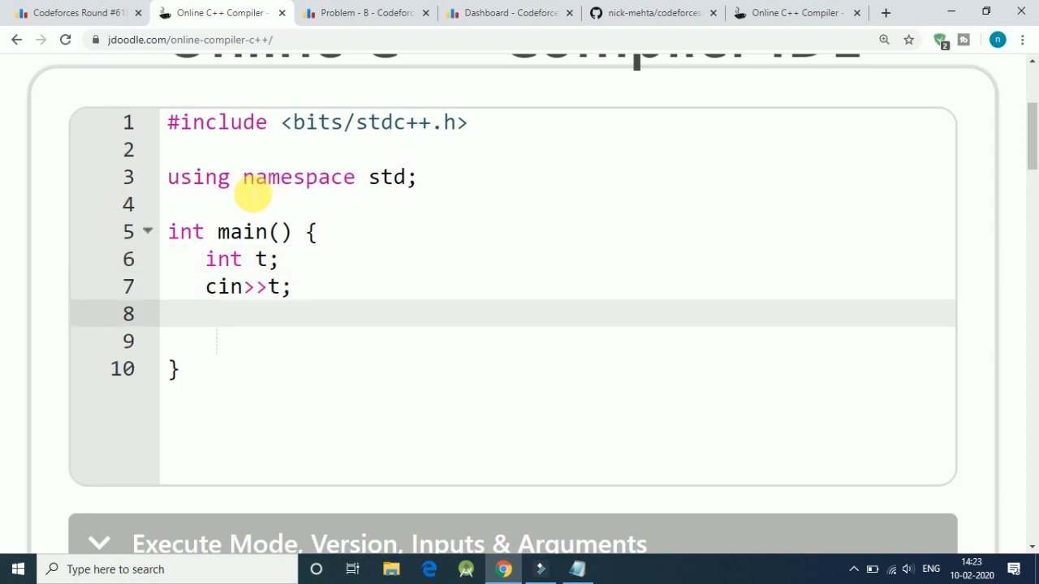
pyautogui.write('fo')
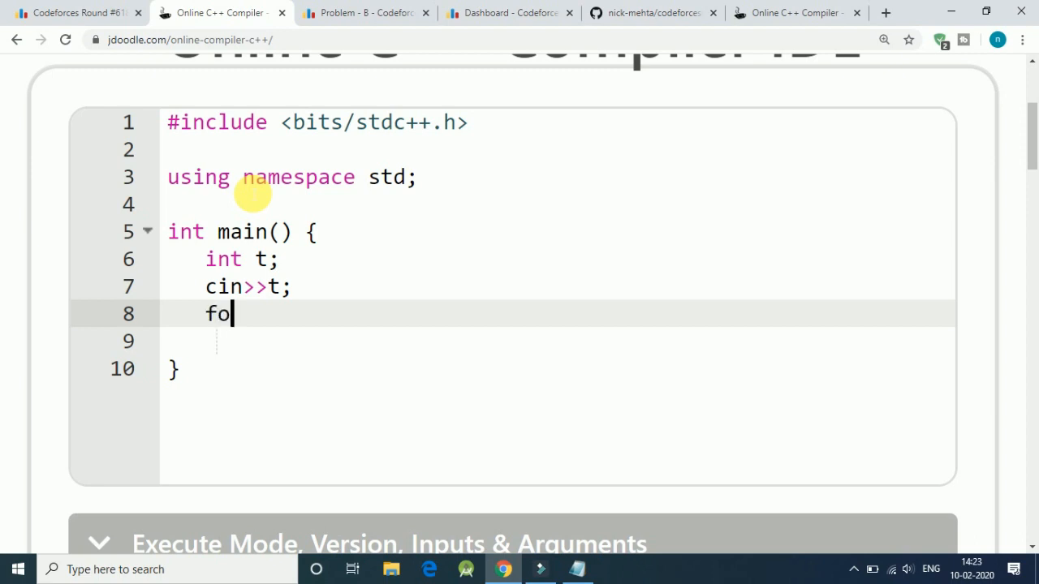
pyautogui.write('r(int')
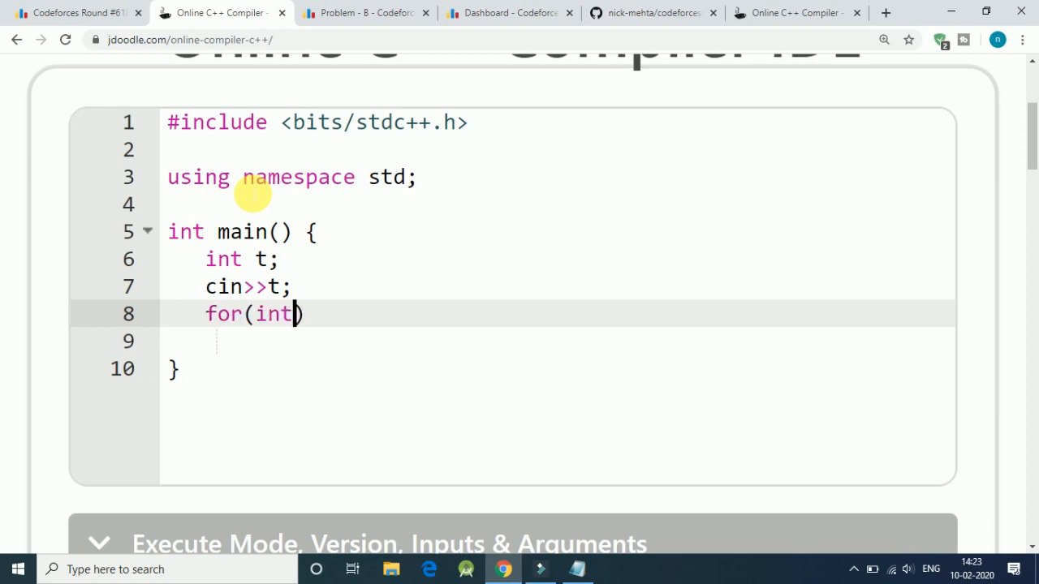
pyautogui.write('i=0')
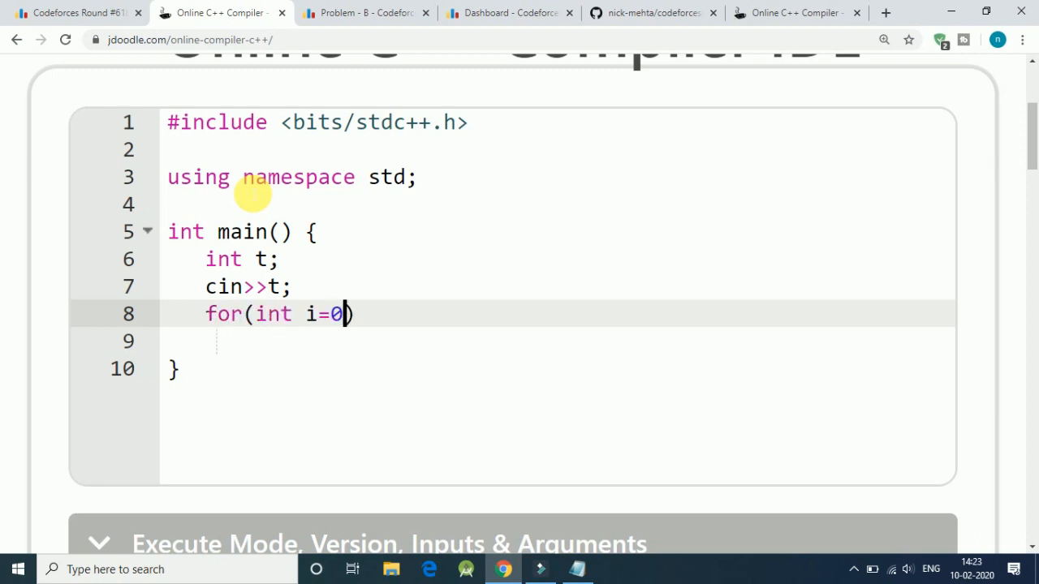
pyautogui.write(';i<')
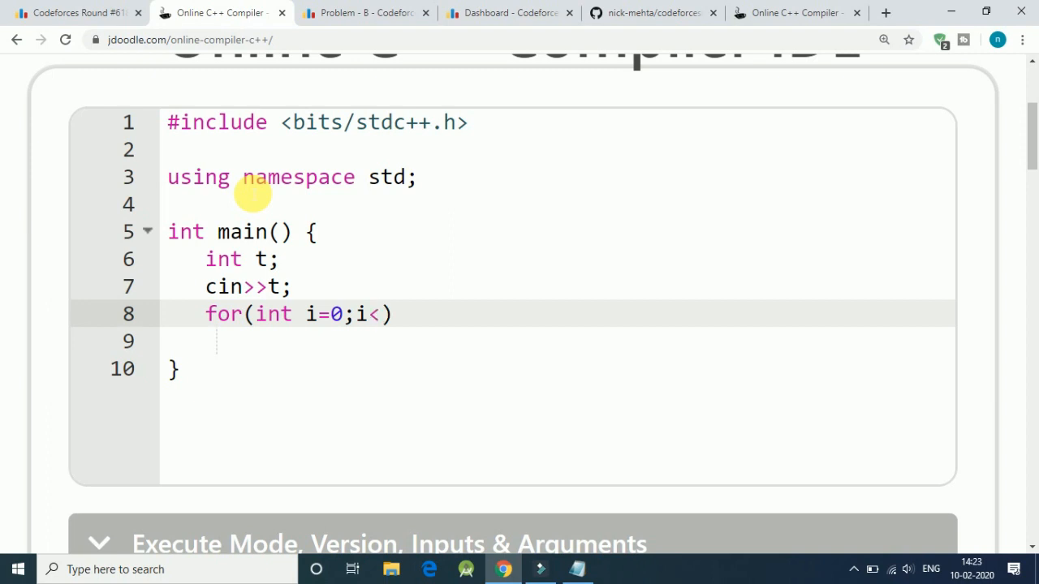
pyautogui.write('t;i++')
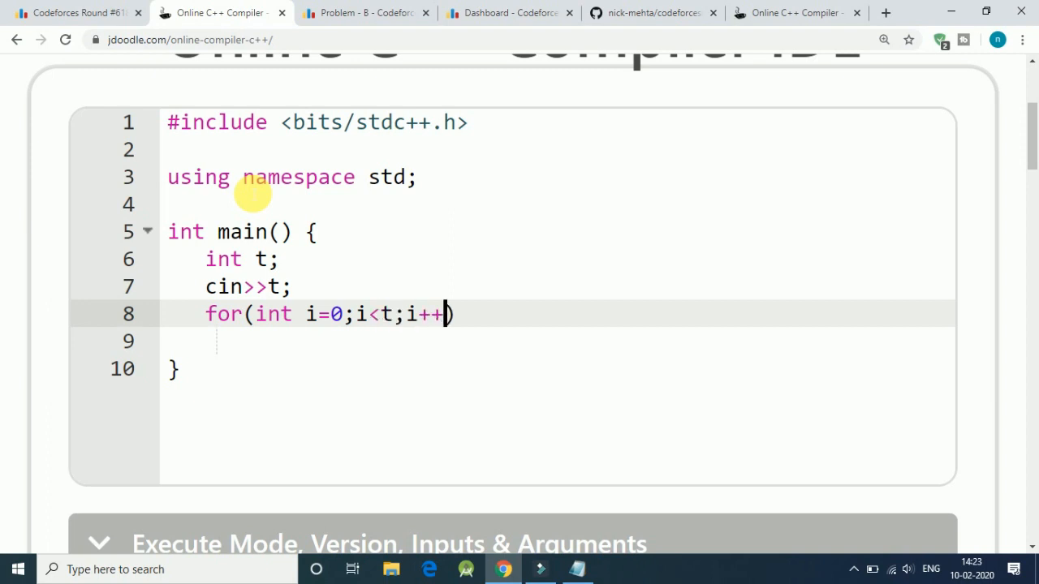
pyautogui.write('{')
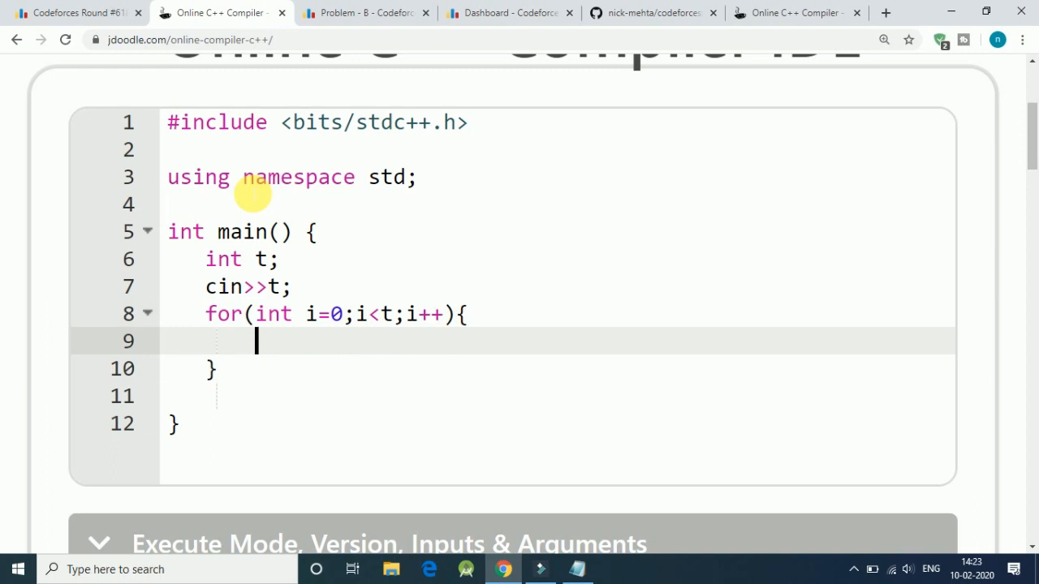
pyautogui.write('int')
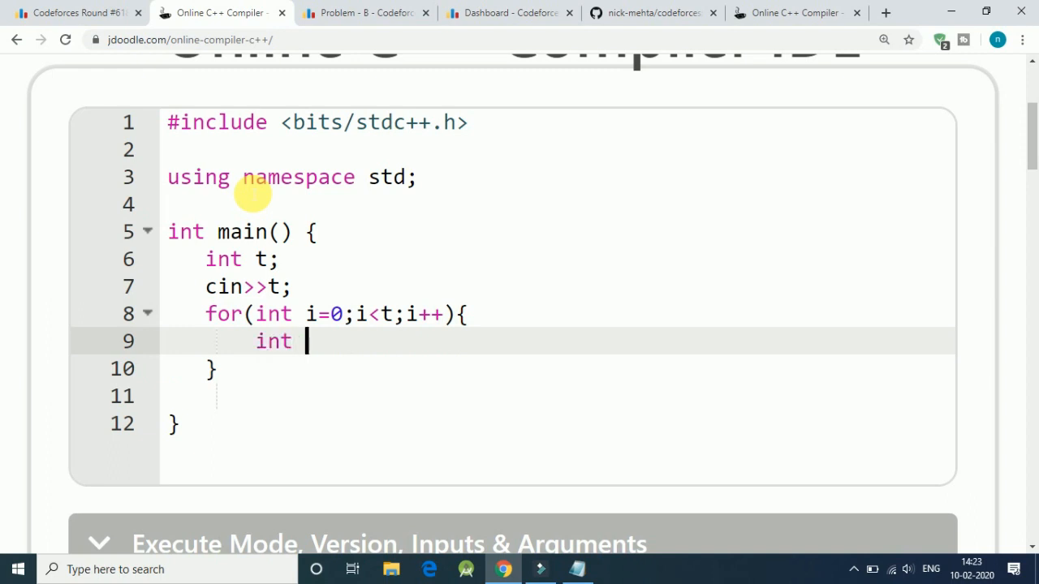
pyautogui.write('n;')
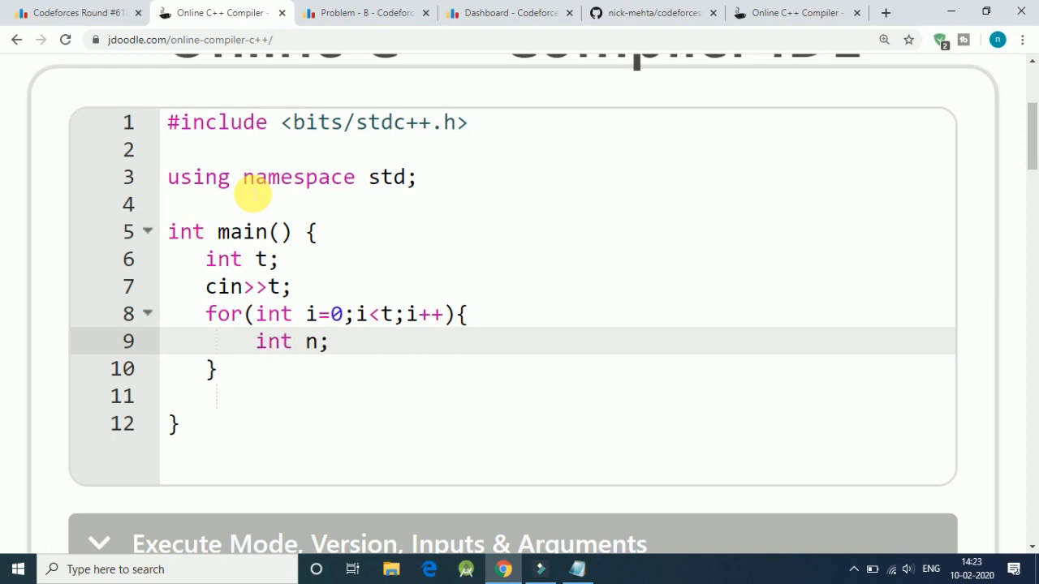
pyautogui.write('cin>')
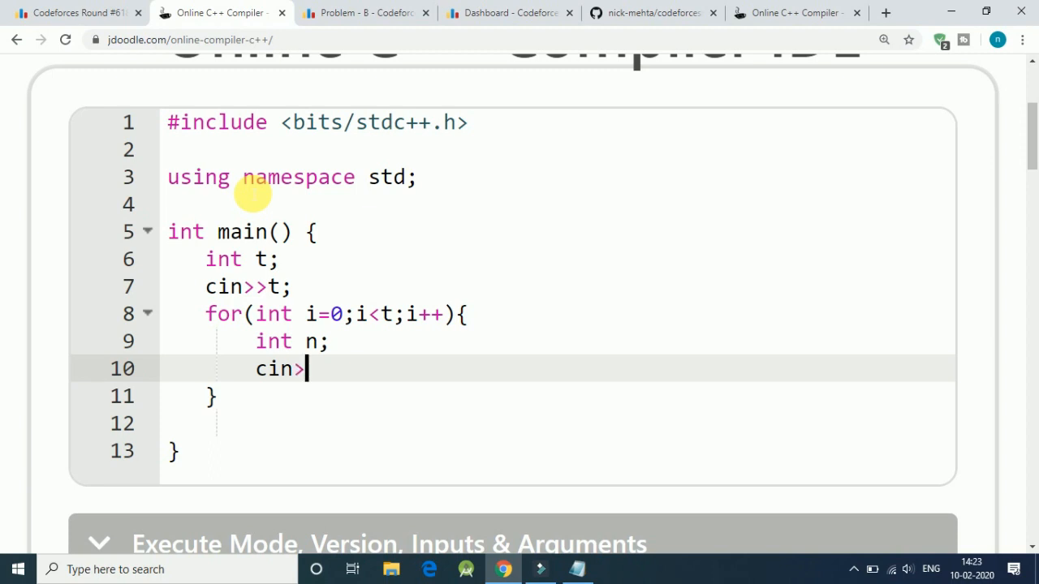
pyautogui.write('>n;')
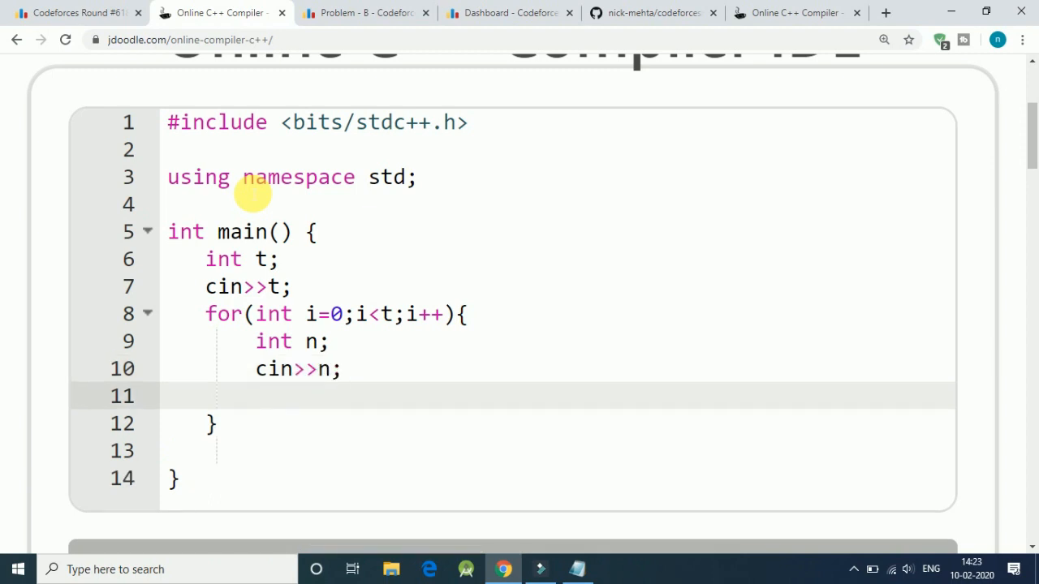
# Declare m=2*n and arr[m], and read m values into arr with a for loop over j
pyautogui.write('int m=')
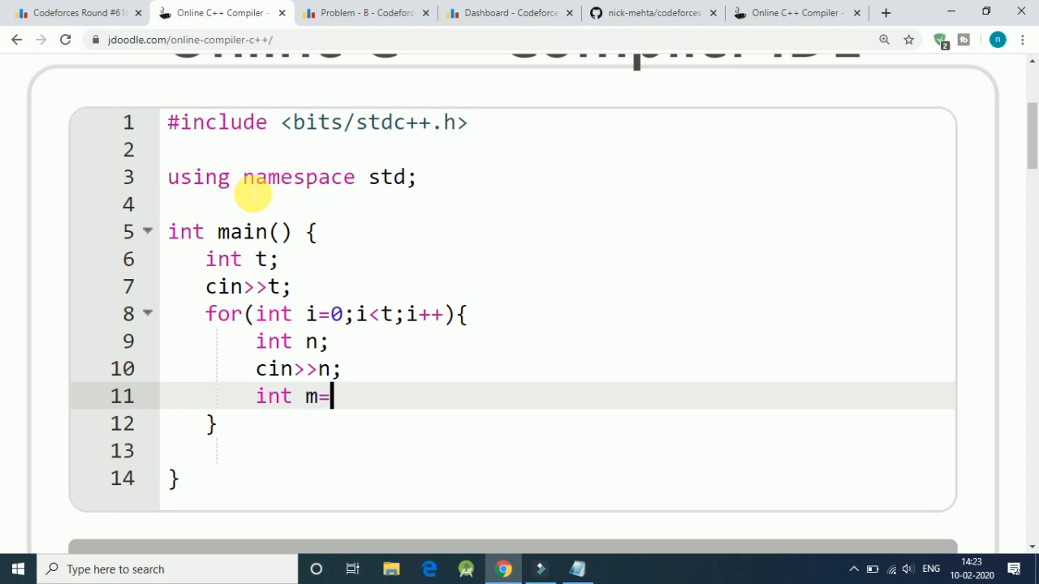
pyautogui.write('2*')
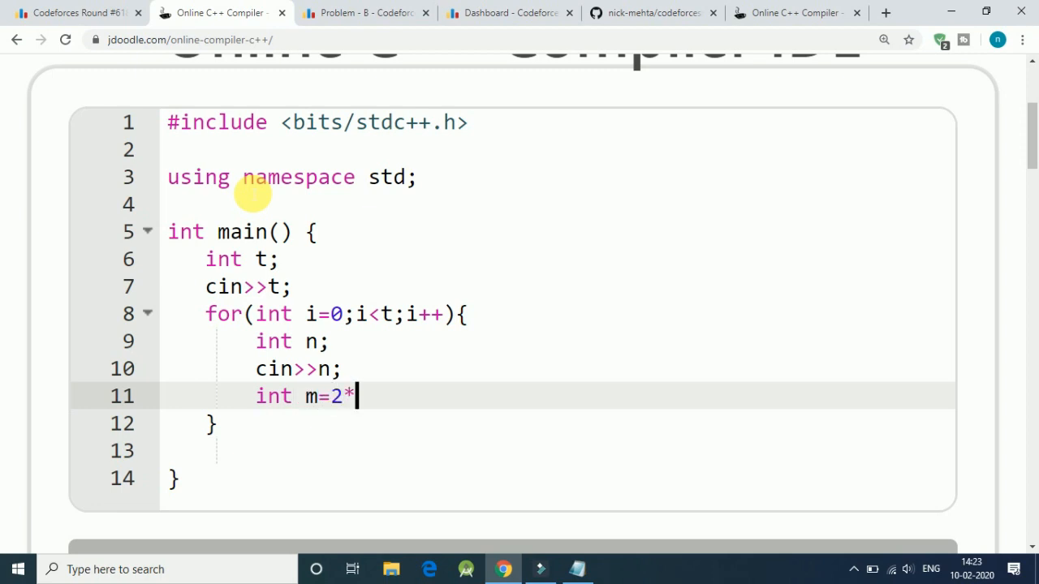
pyautogui.write('n;')
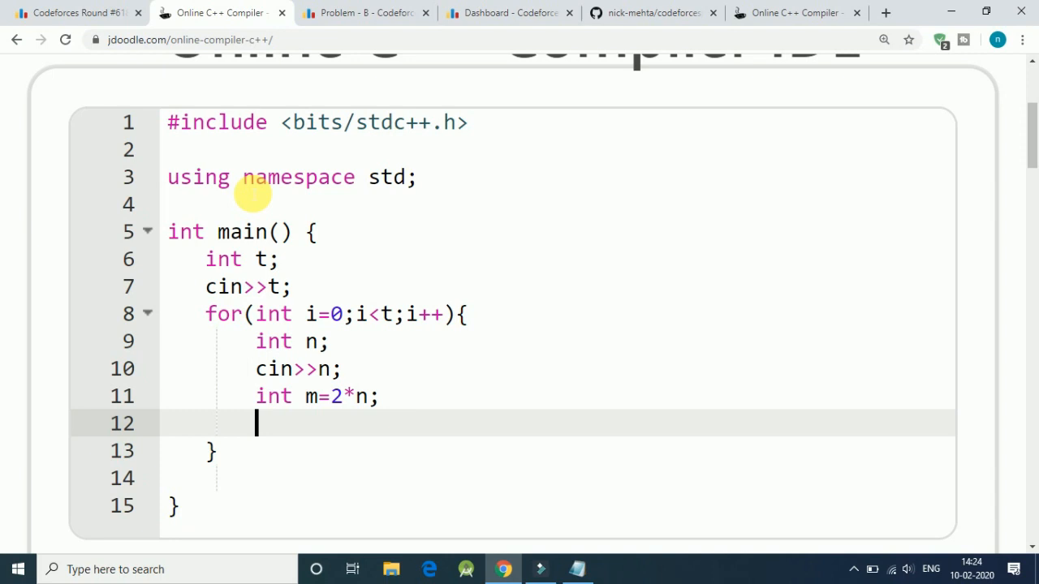
pyautogui.write('int a')
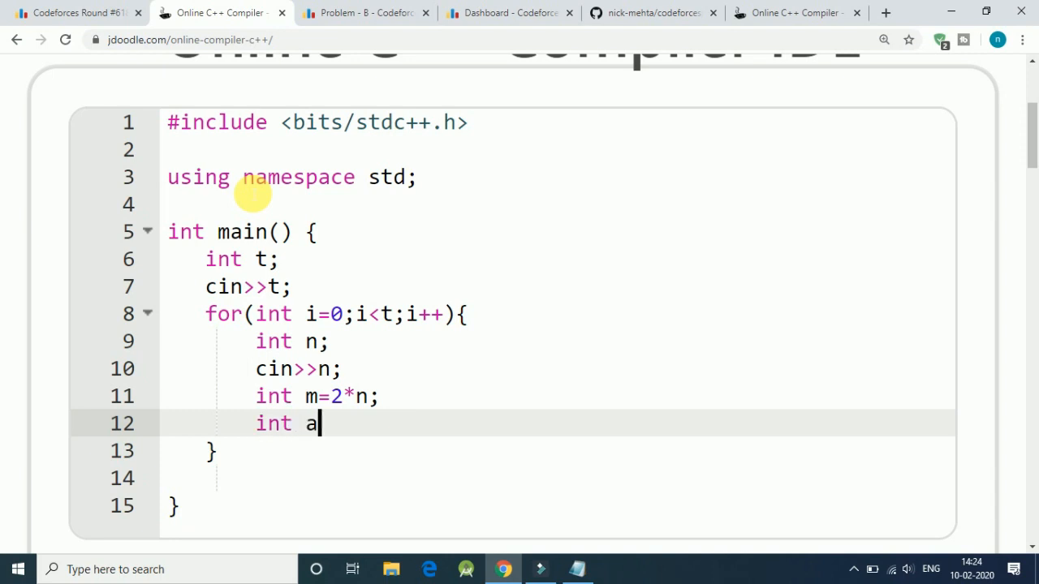
pyautogui.write('r[')
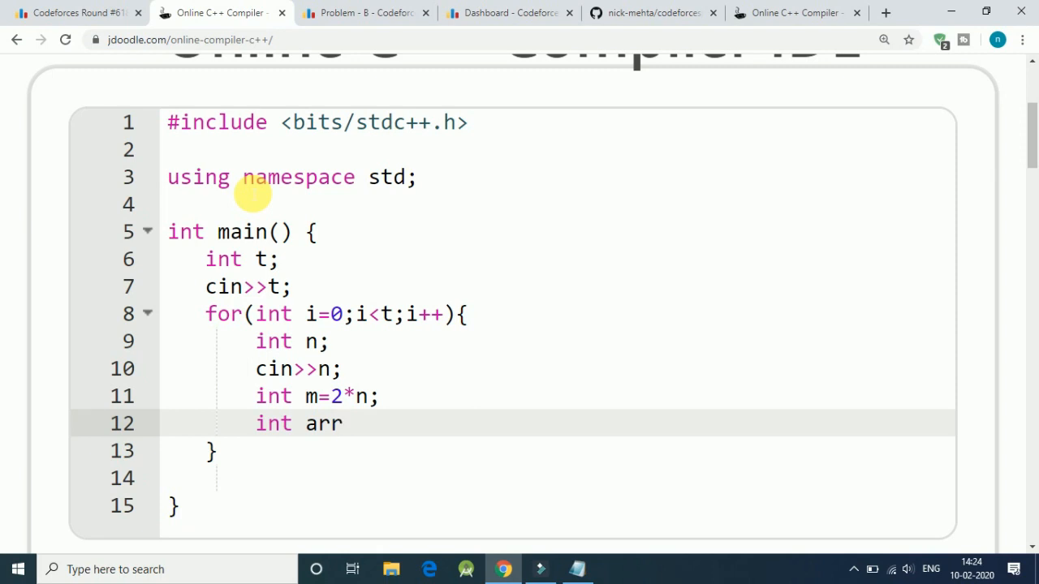
pyautogui.write('[m];')
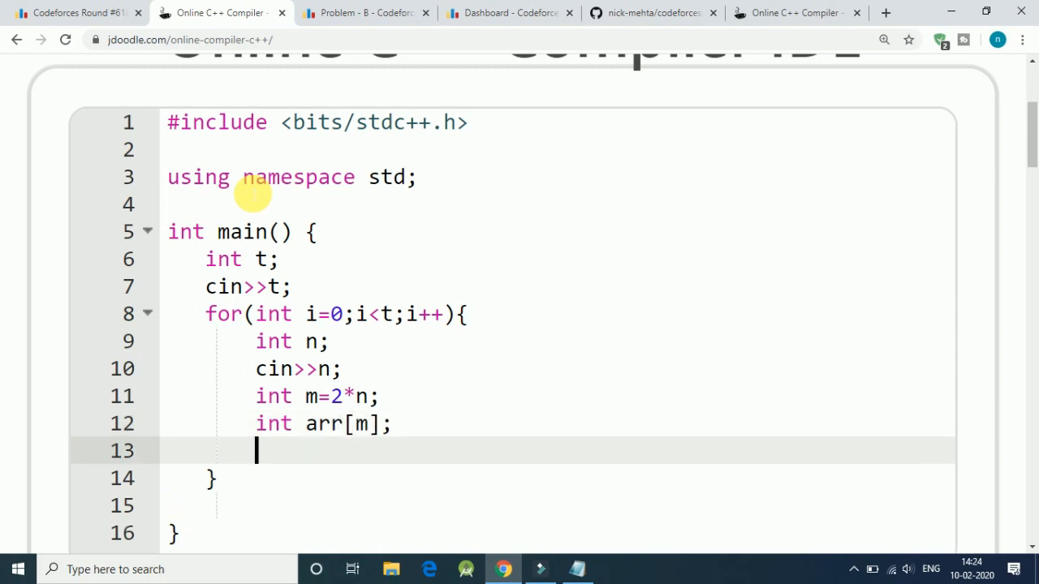
pyautogui.write('for')
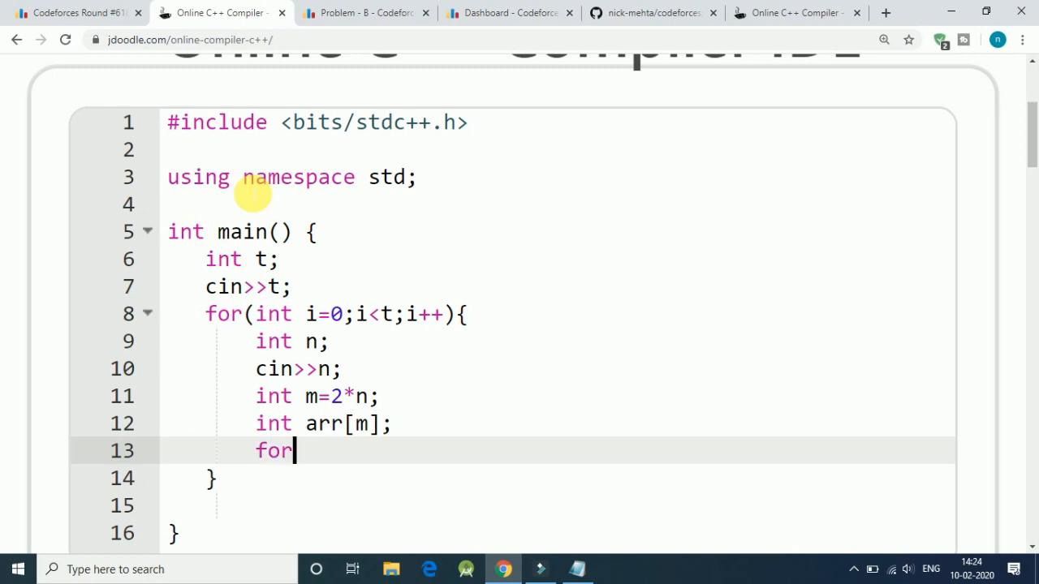
pyautogui.write('(int')
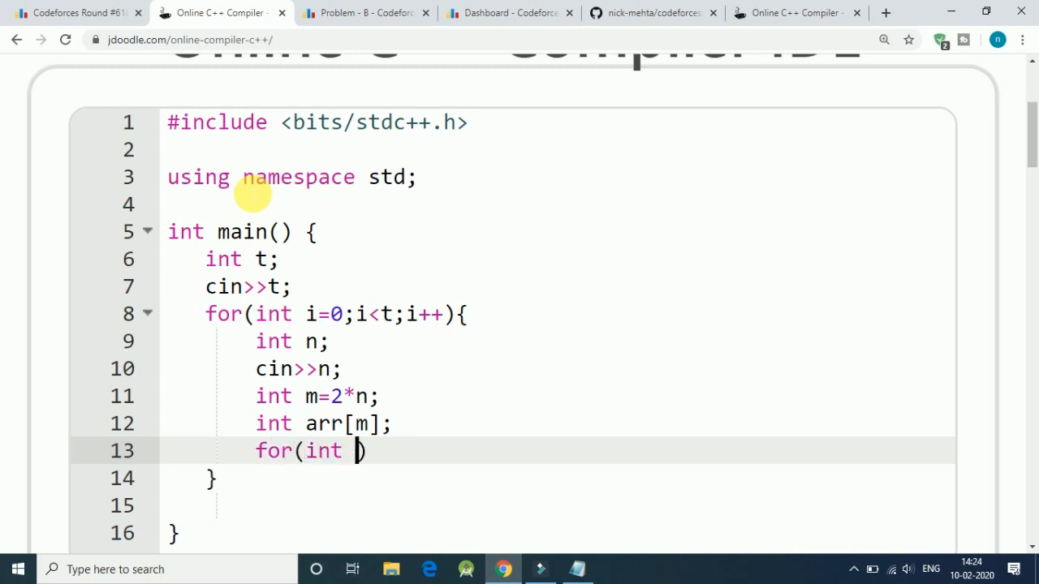
pyautogui.write('j=0;')
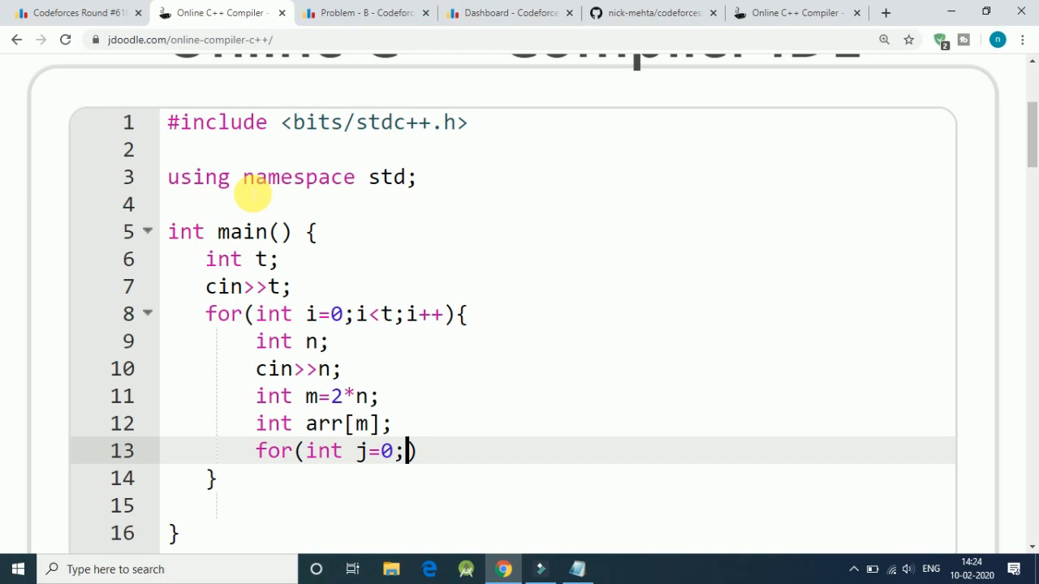
pyautogui.write('j<')
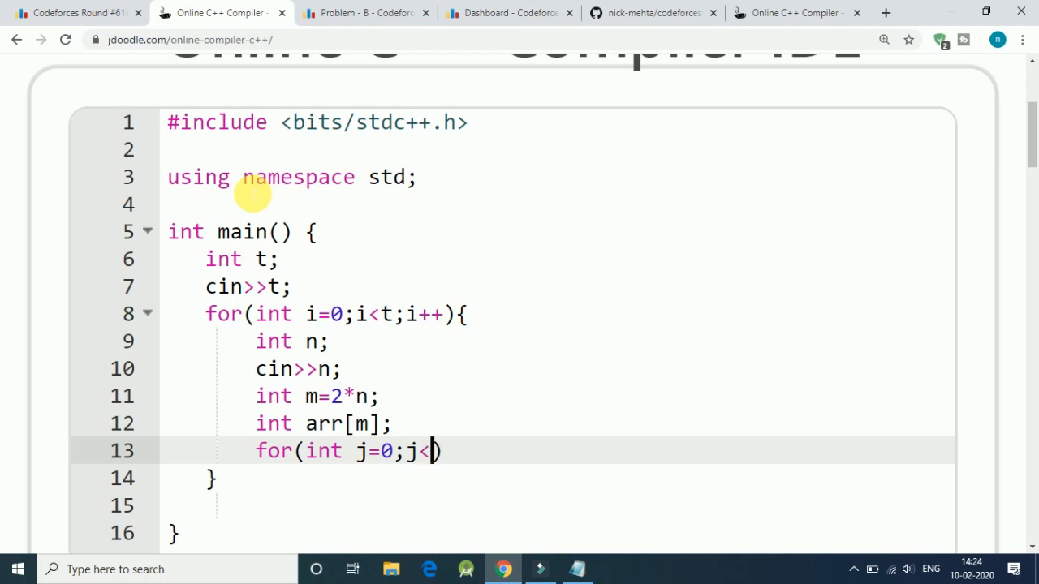
pyautogui.write('m;')
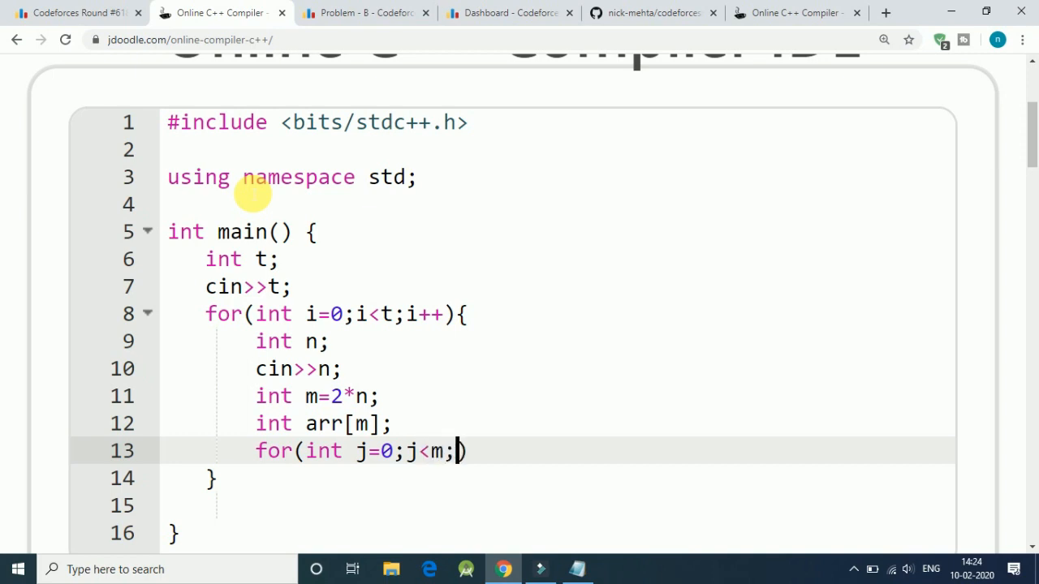
pyautogui.write('++')
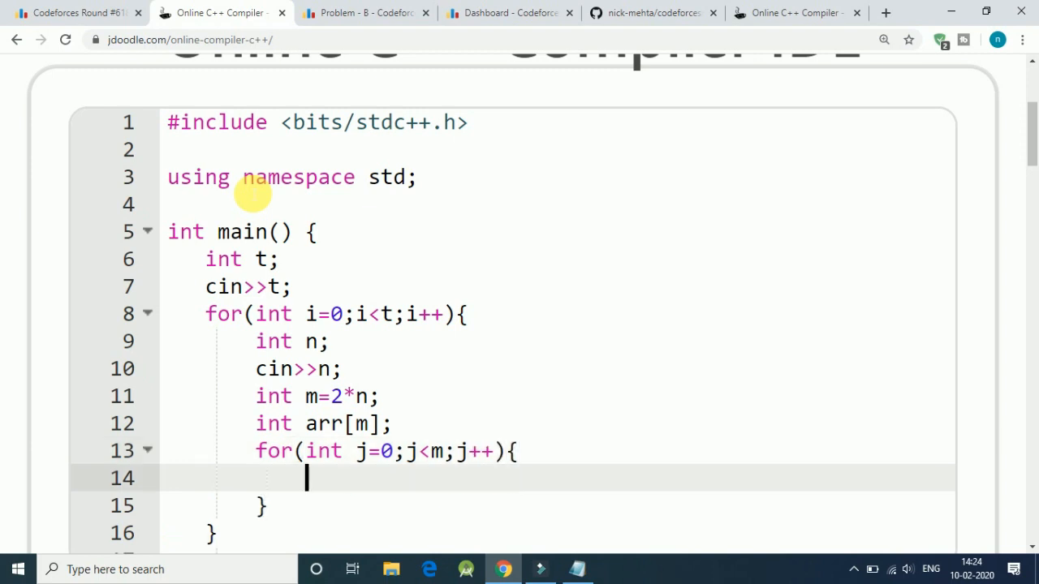
pyautogui.write('cin>>a')
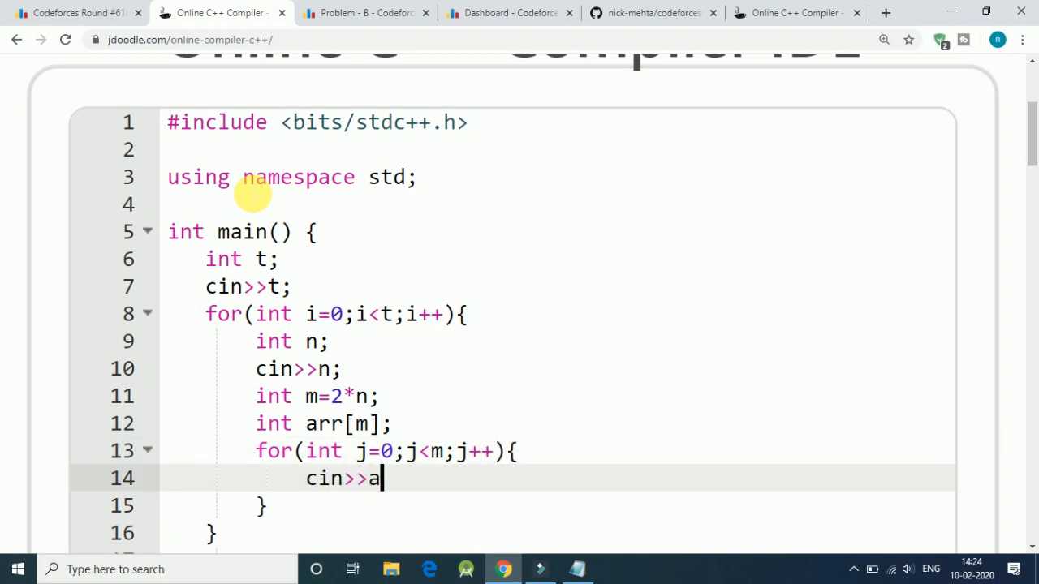
pyautogui.write('rr[j];')
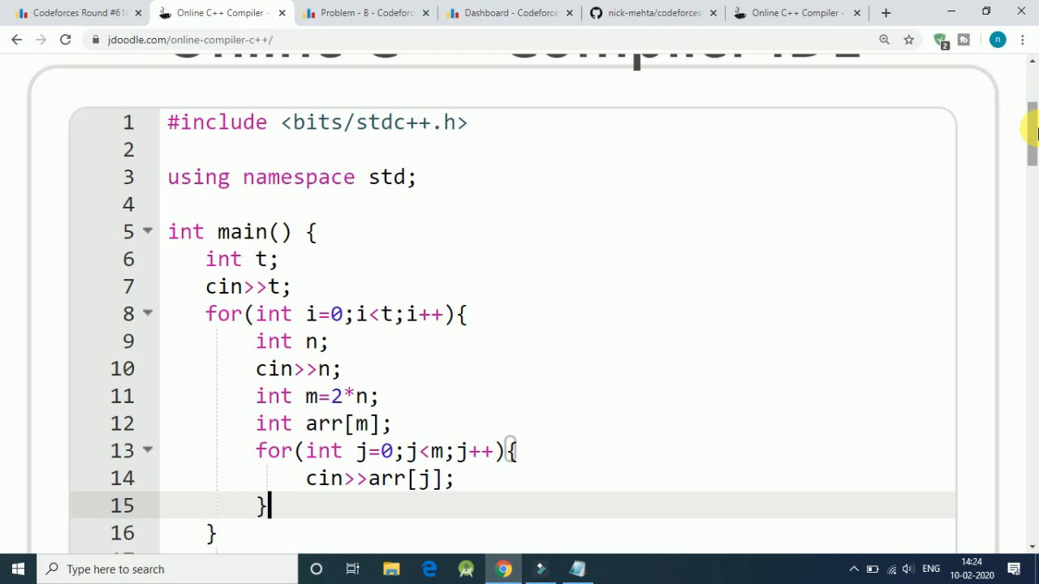
# Add sort(arr,arr+m); after the read loop, removing a stray typed letter
pyautogui.scroll(-3)
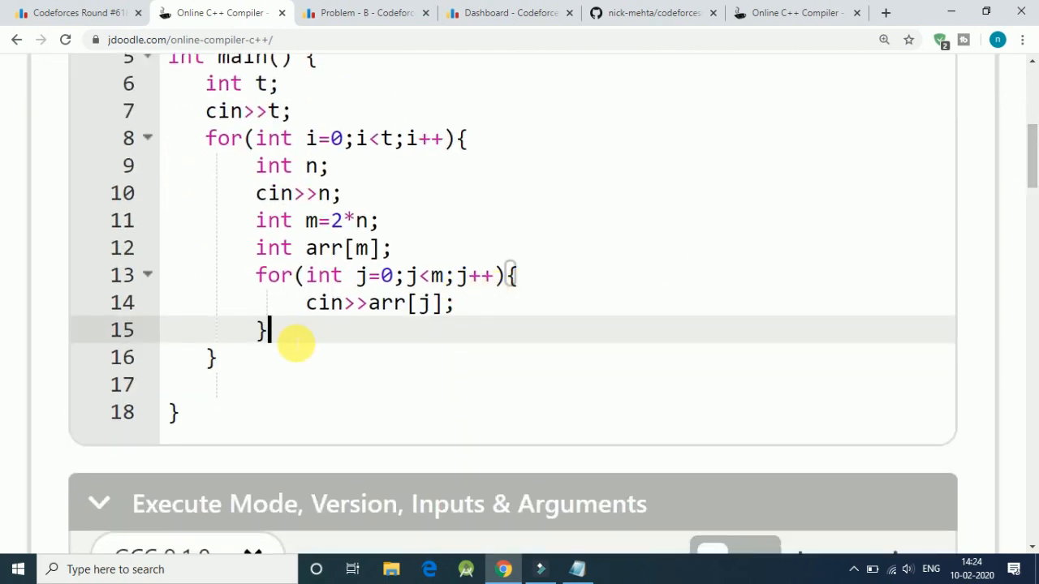
pyautogui.write('so')
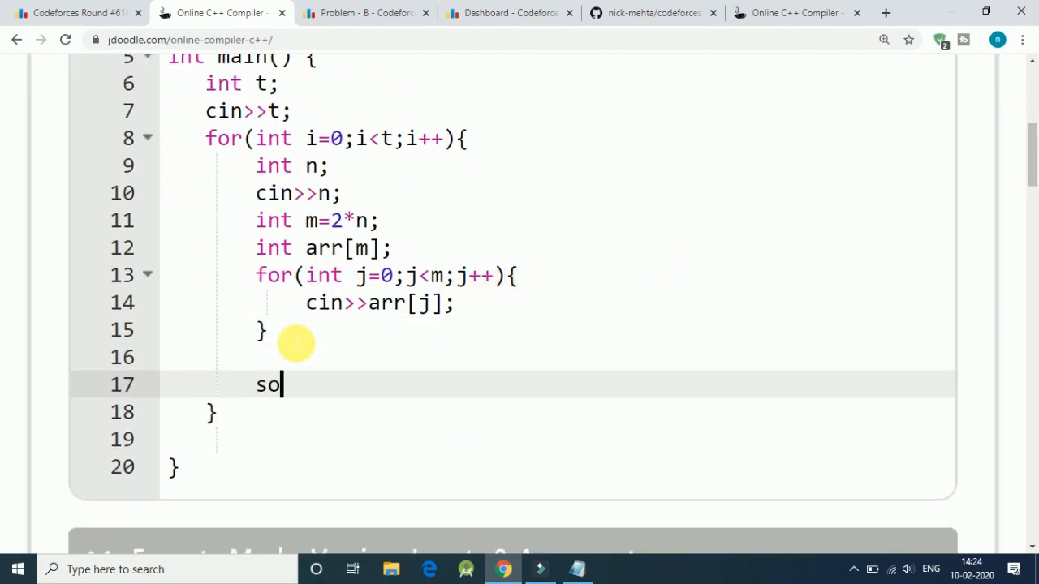
pyautogui.write('rt()')
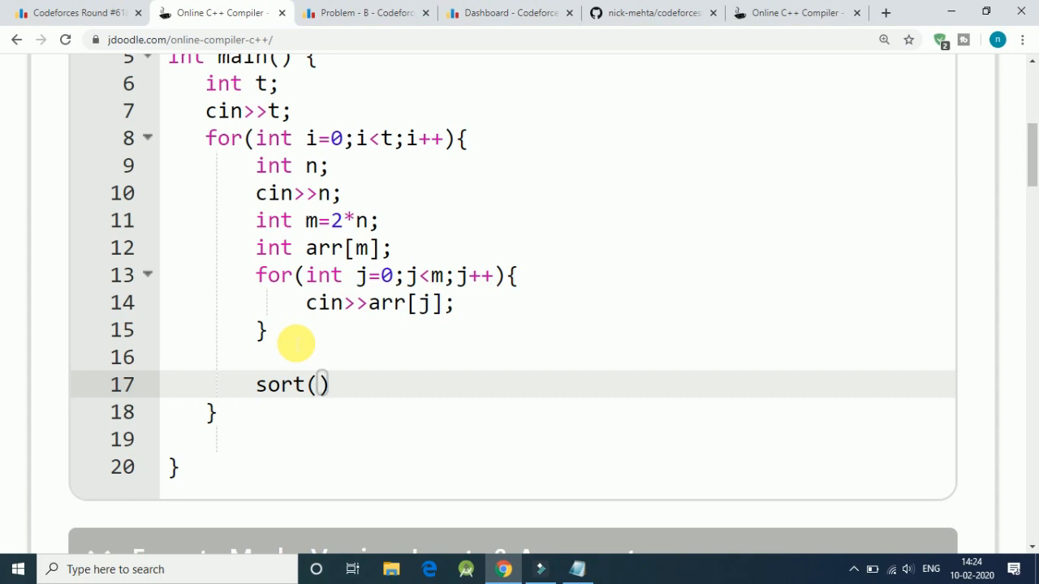
pyautogui.write('arr')
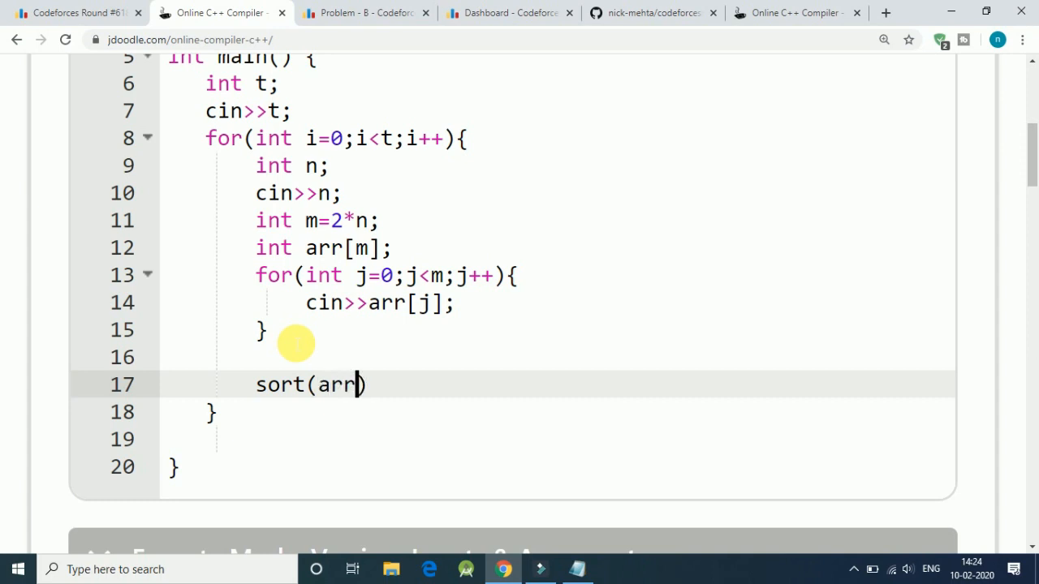
pyautogui.write(',arr')
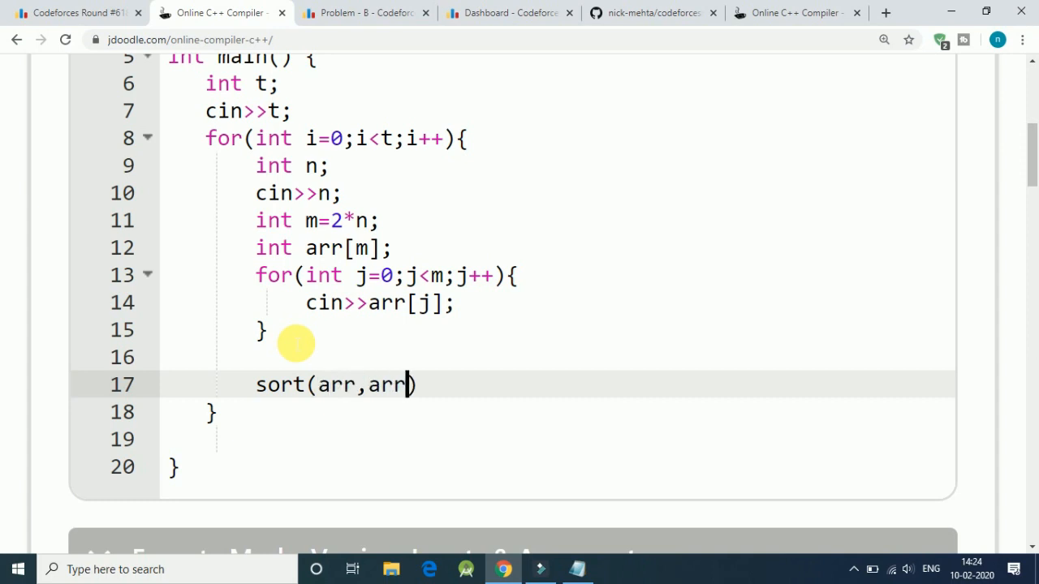
pyautogui.write('+m')
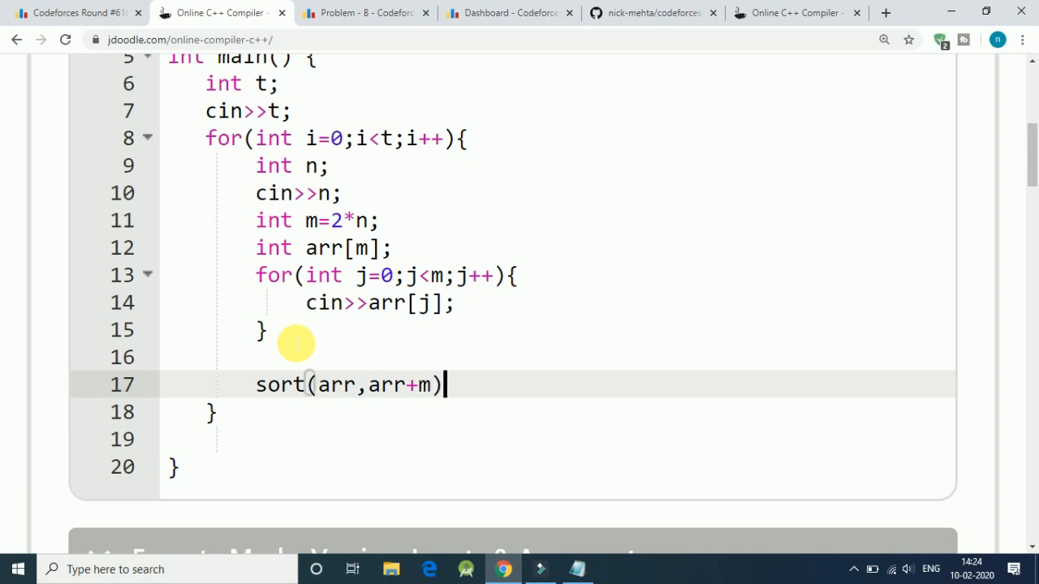
pyautogui.write(';')
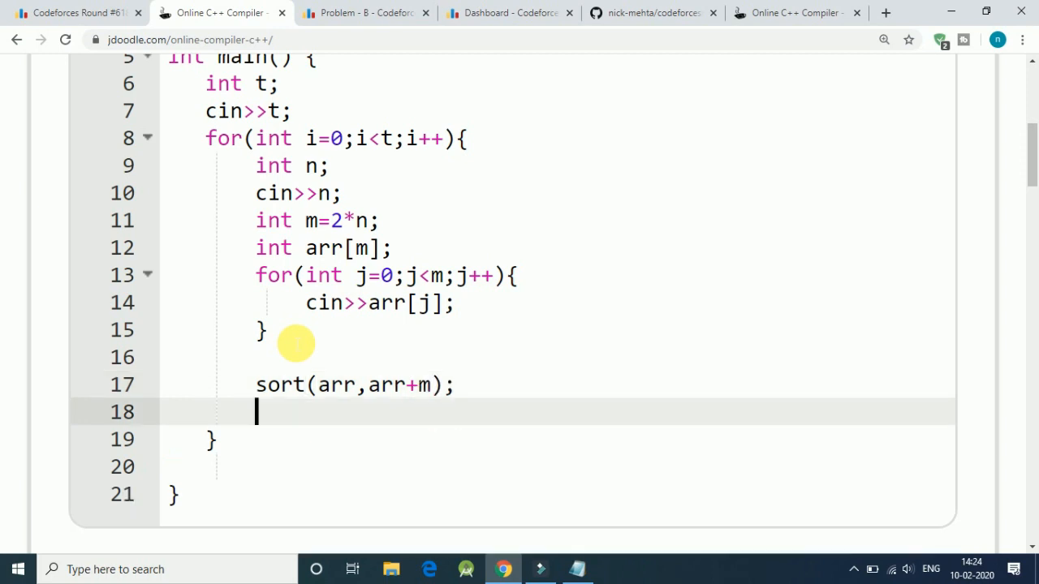
pyautogui.write('i')
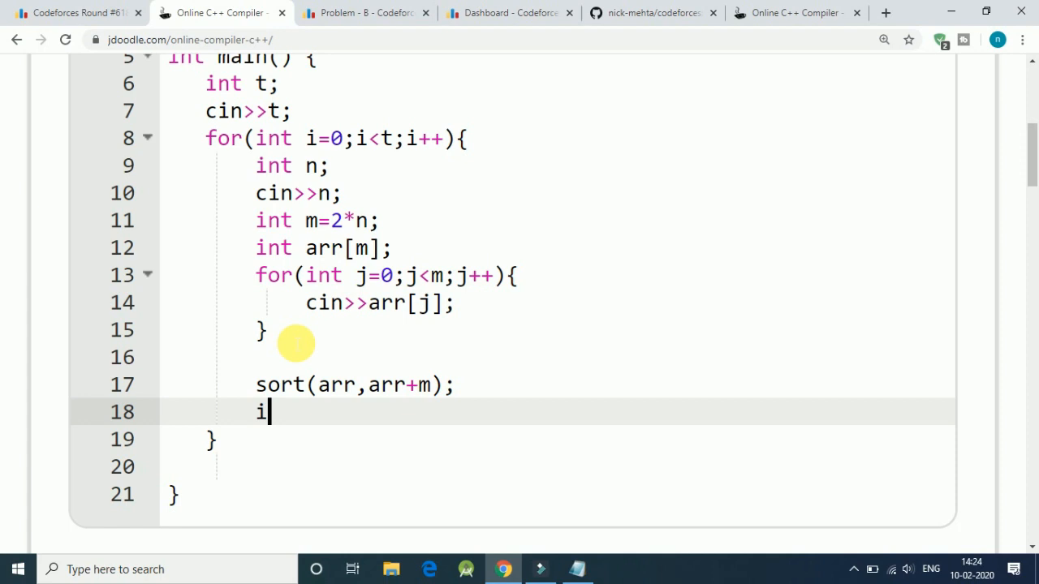
pyautogui.press('backspace')
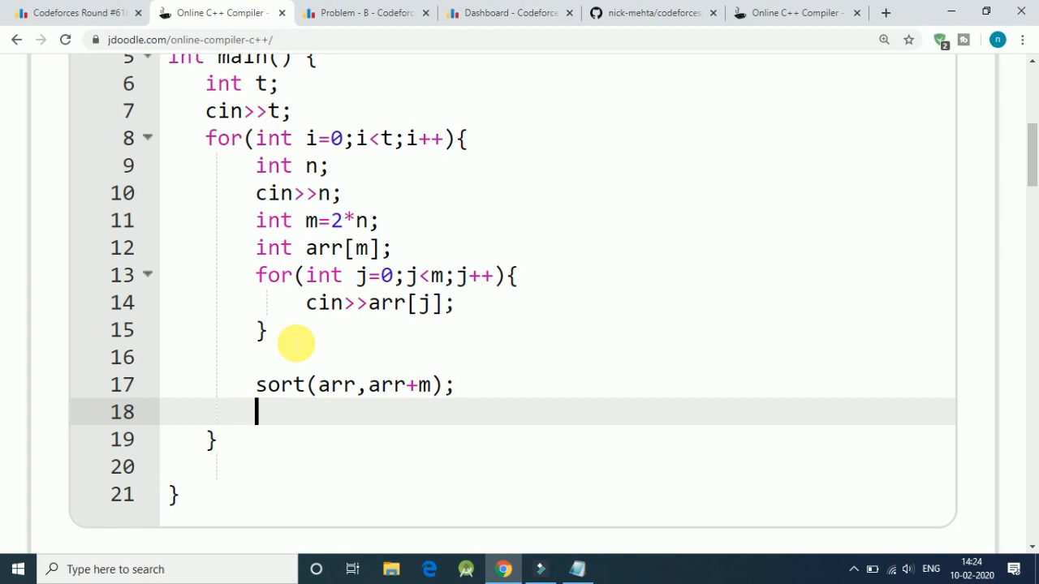
# Print the answer with cout<<abs(arr[n-1]-arr[n])<<endl;
pyautogui.write('cou')
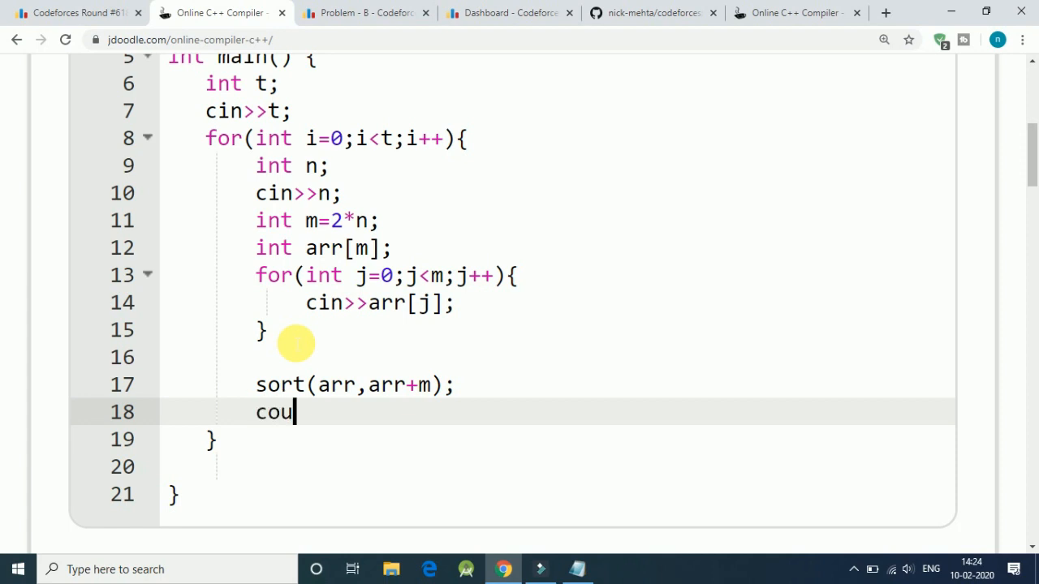
pyautogui.write('t<<')
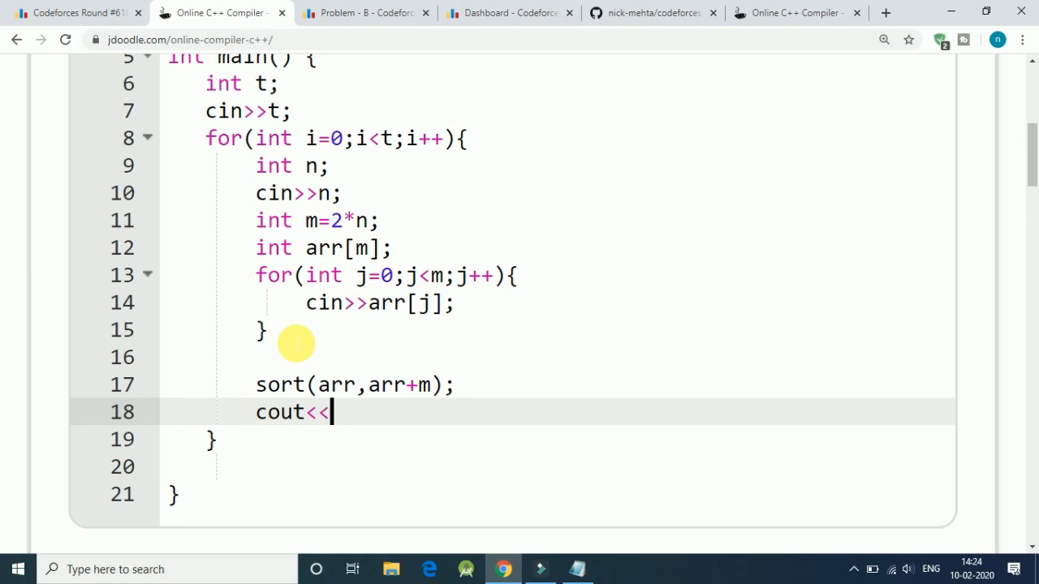
pyautogui.write('abs(')
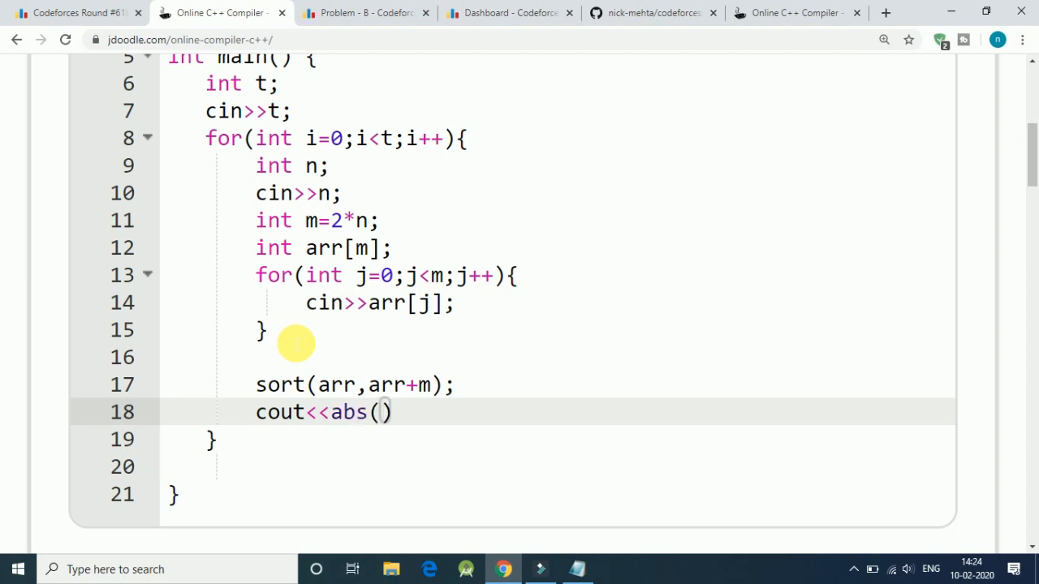
pyautogui.write('a')
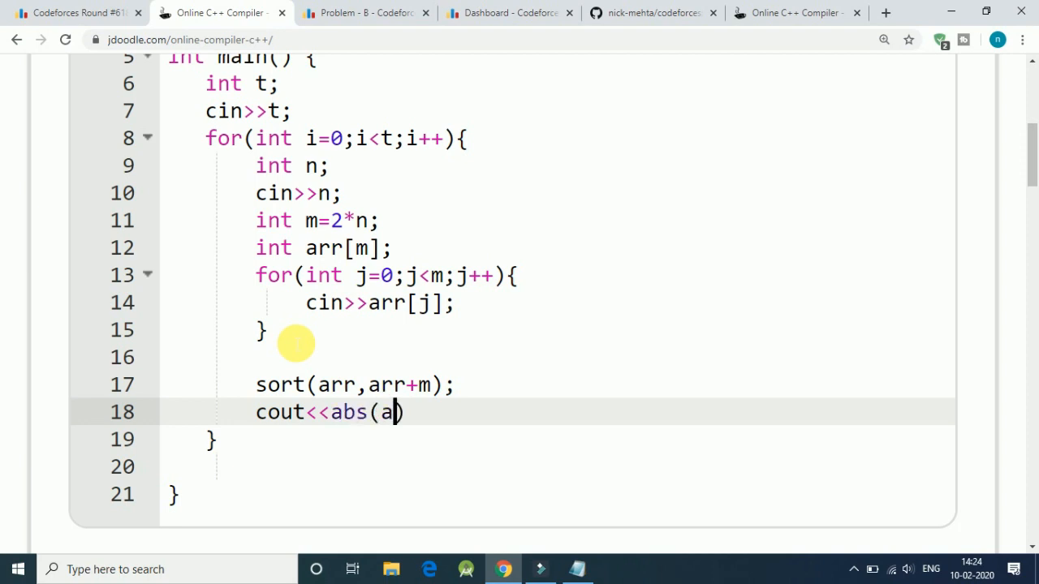
pyautogui.write('rr[n')
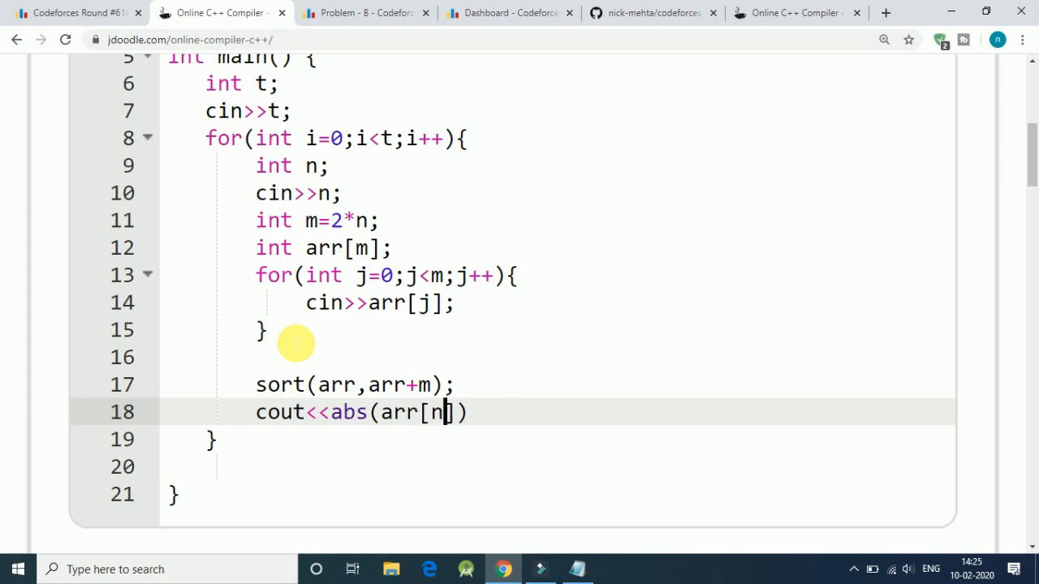
pyautogui.write('-1]')
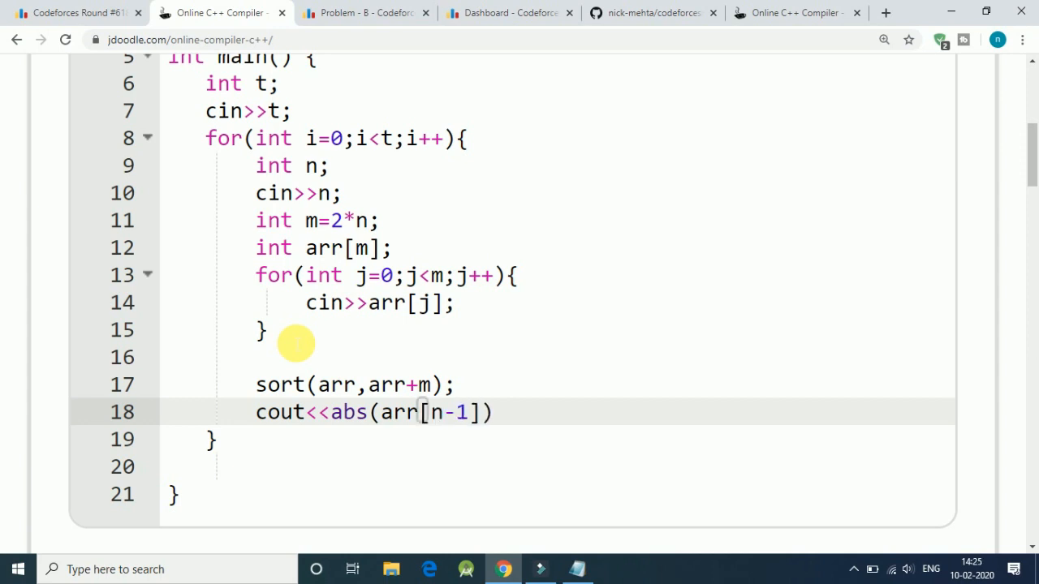
pyautogui.write('-arr[n')
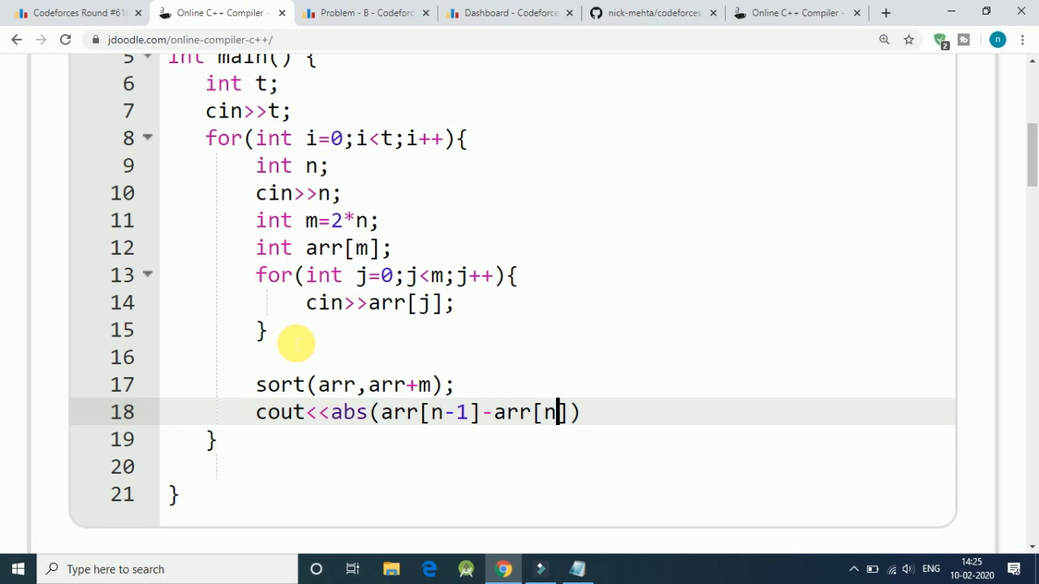
pyautogui.write(']')
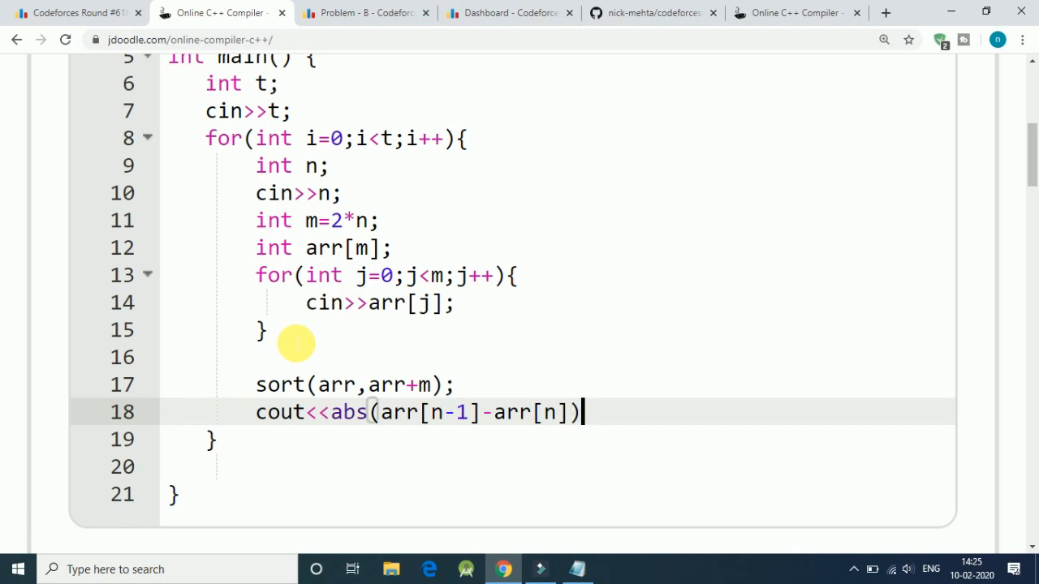
pyautogui.write('<<e')
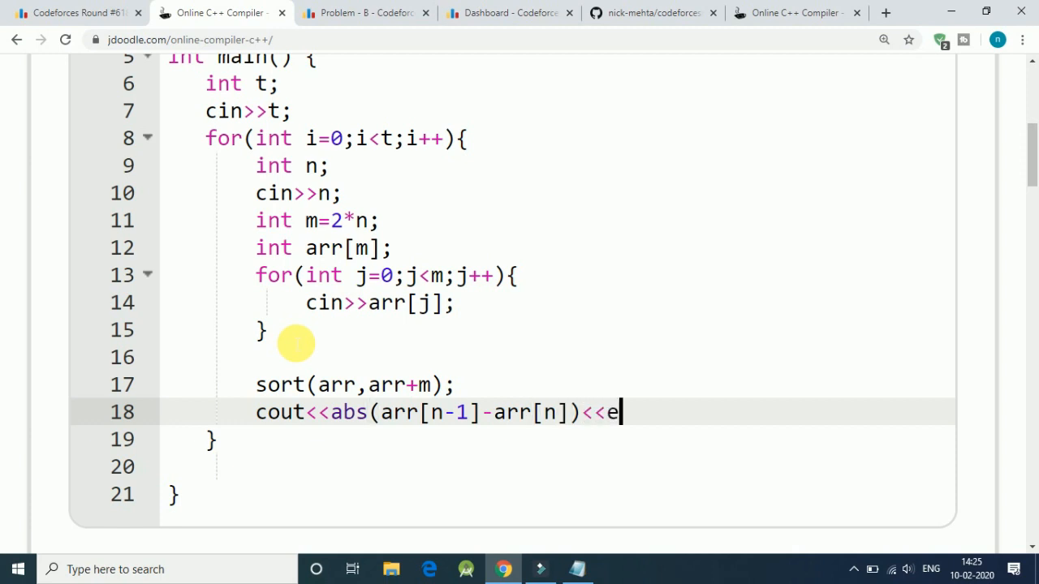
pyautogui.write('ndl;')
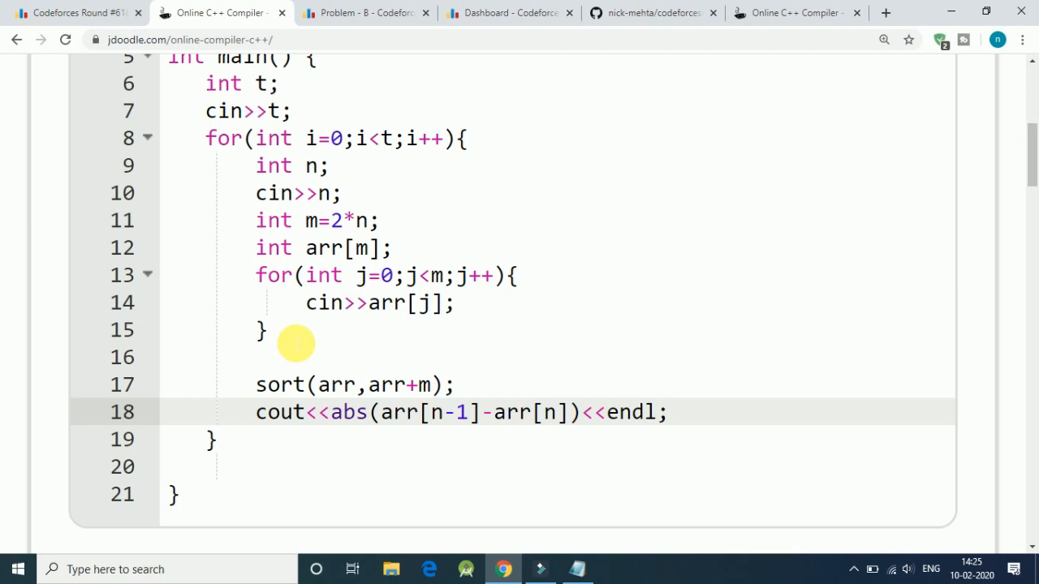
pyautogui.moveTo(951, 247)
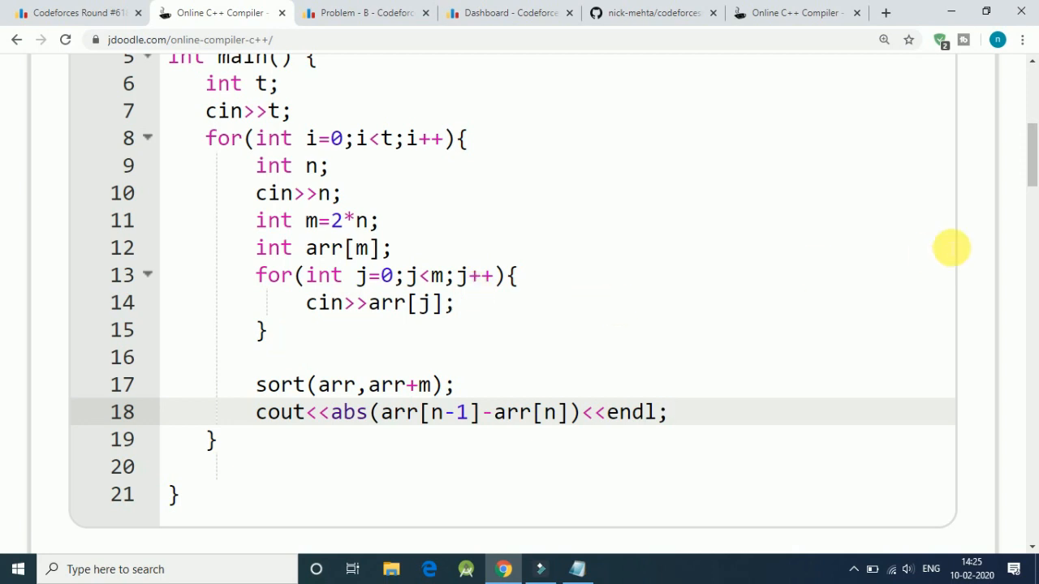
# Execute the program on the sample input and view the results 0, 1, 5
pyautogui.scroll(-3)
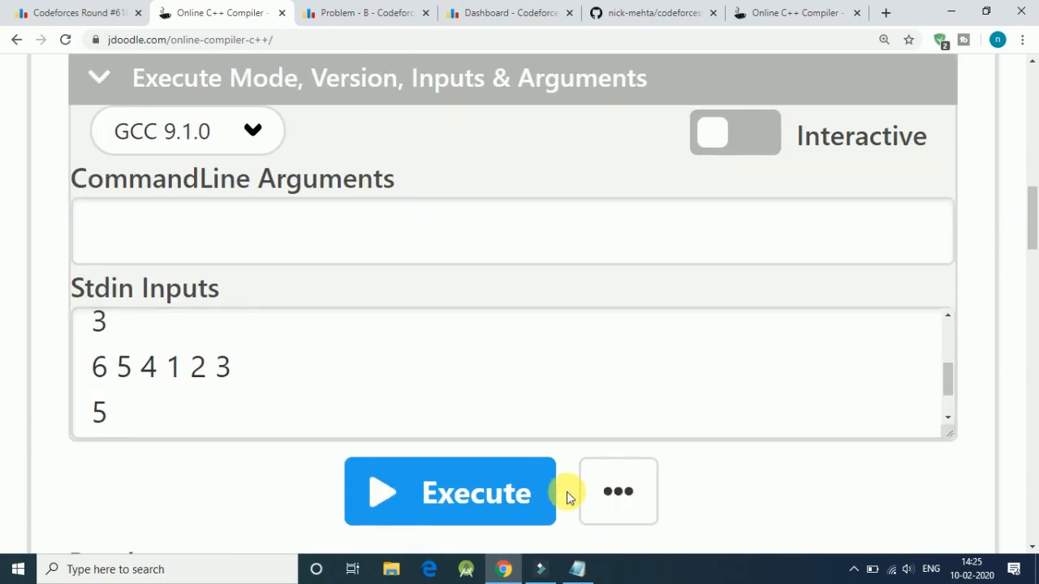
pyautogui.click(450, 492)
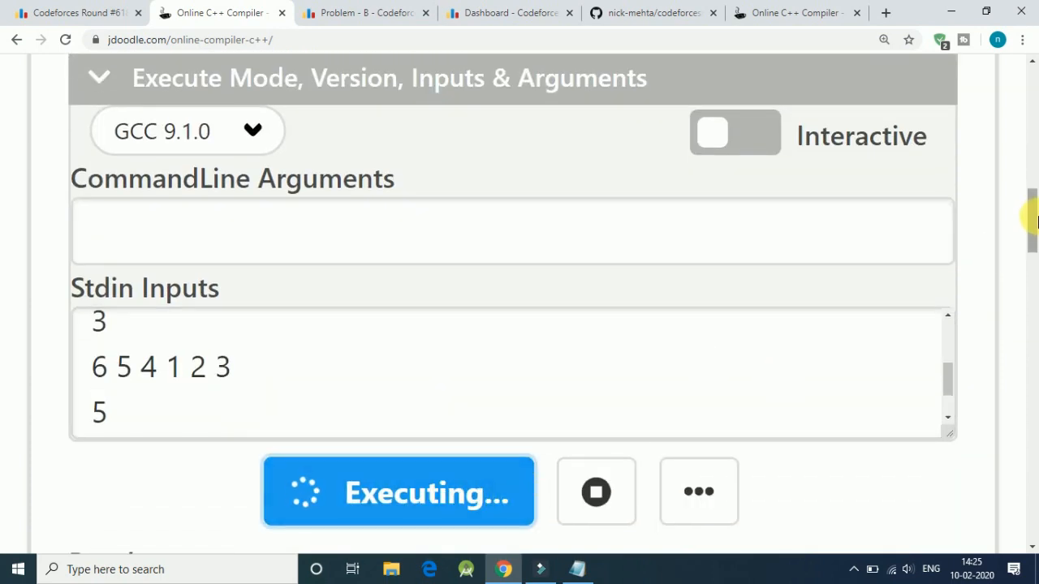
pyautogui.scroll(-3)
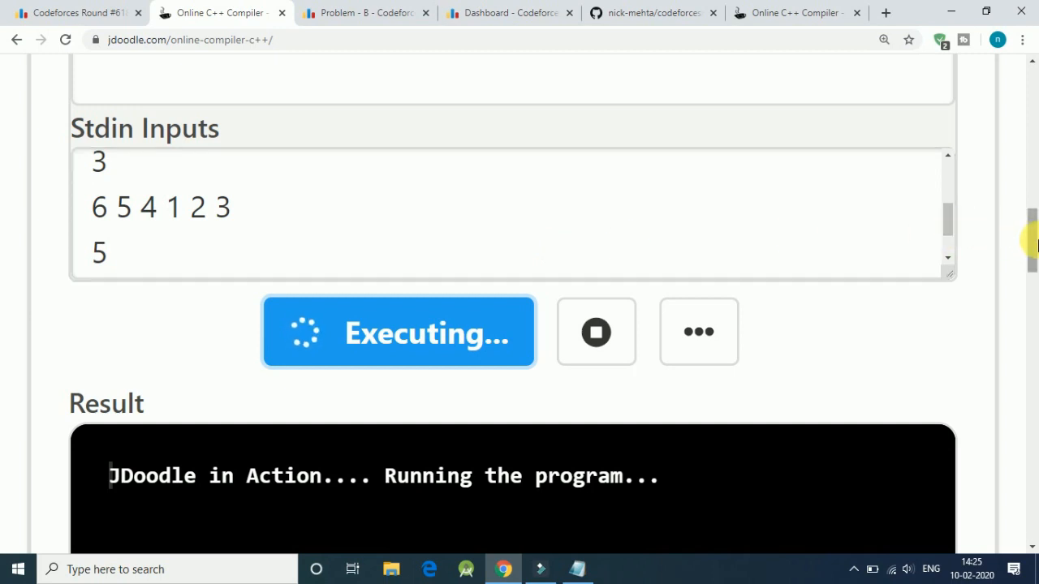
pyautogui.scroll(-3)
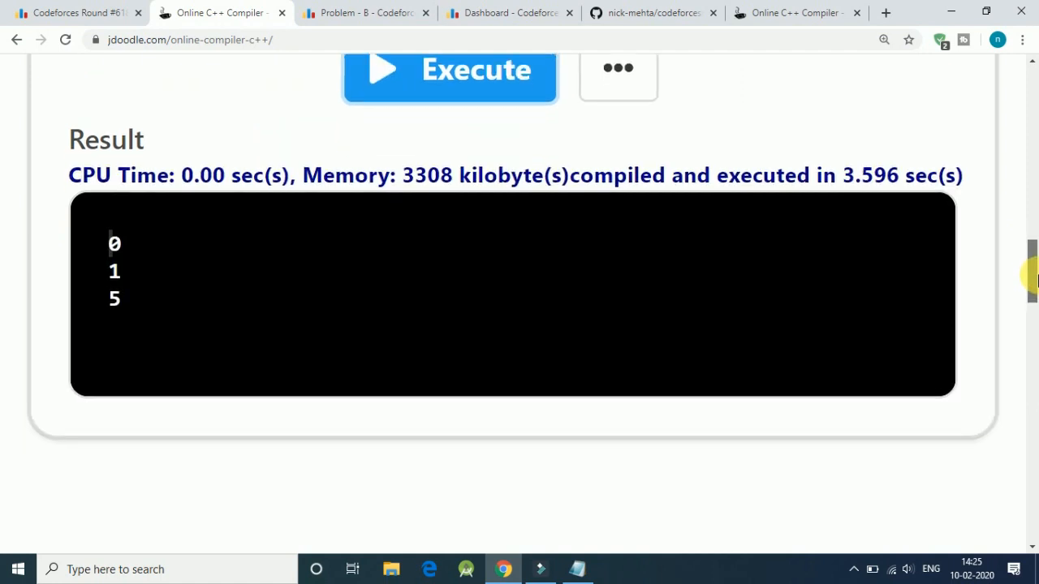
# Check the Codeforces problem page, select the full code in JDoodle, and return to Codeforces
pyautogui.click(363, 13)
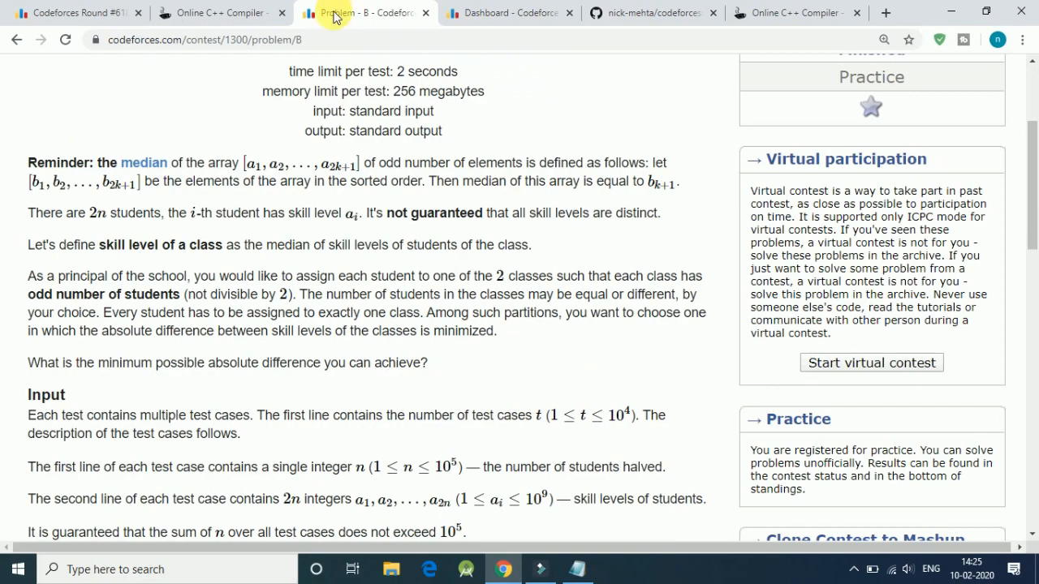
pyautogui.scroll(-3)
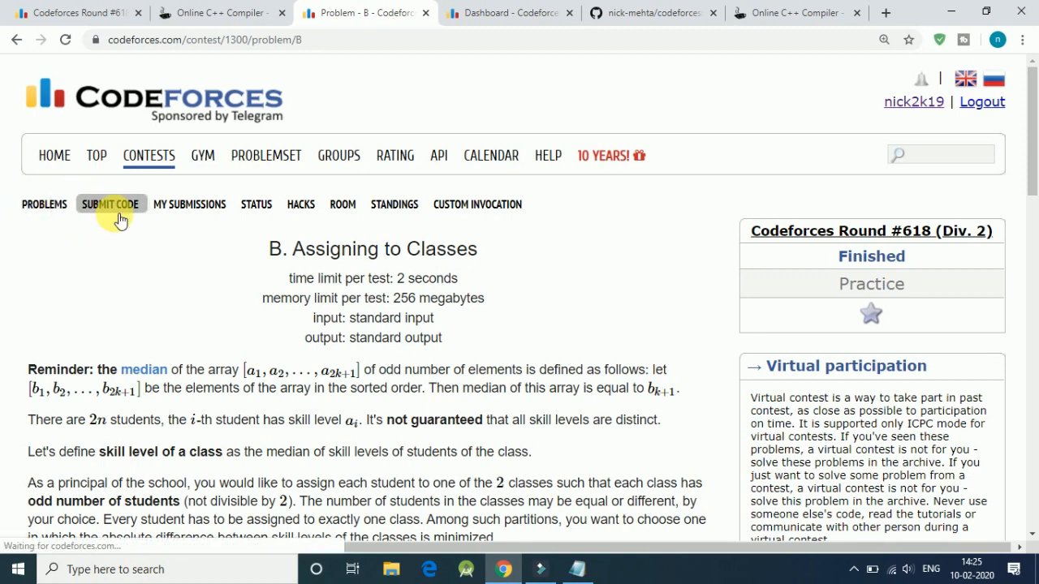
pyautogui.click(219, 13)
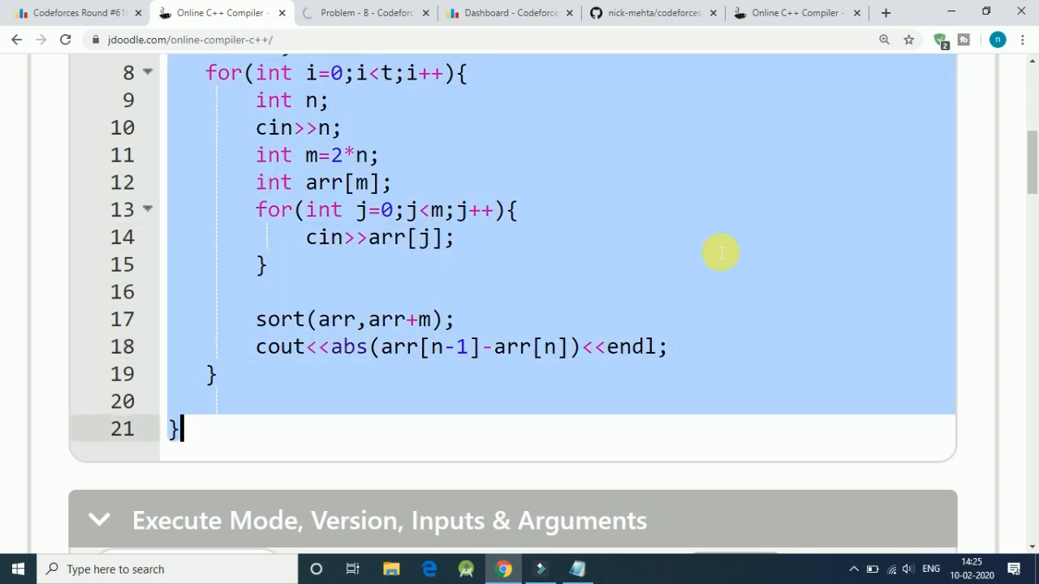
pyautogui.moveTo(335, 121)
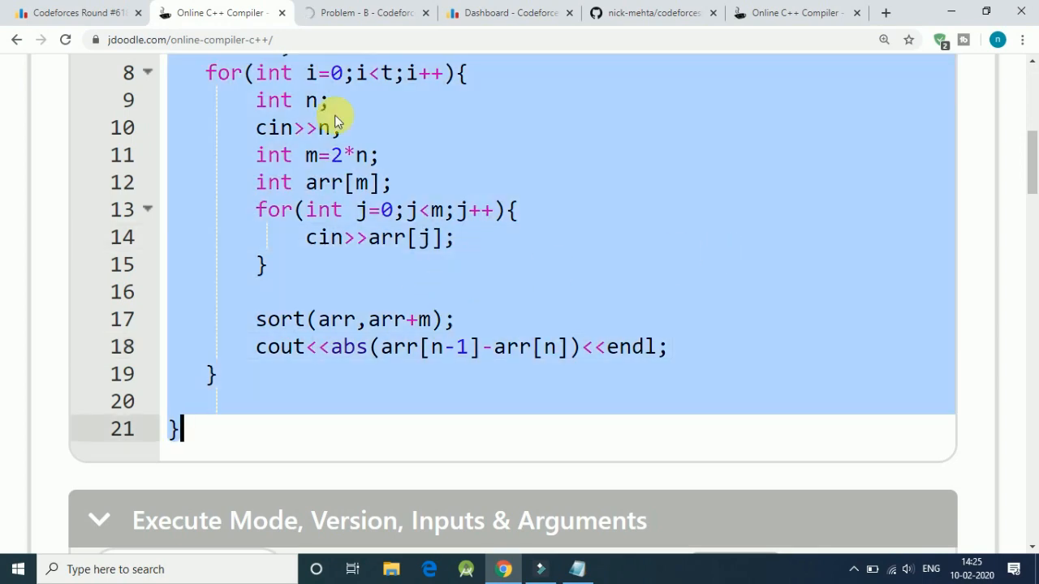
pyautogui.click(365, 13)
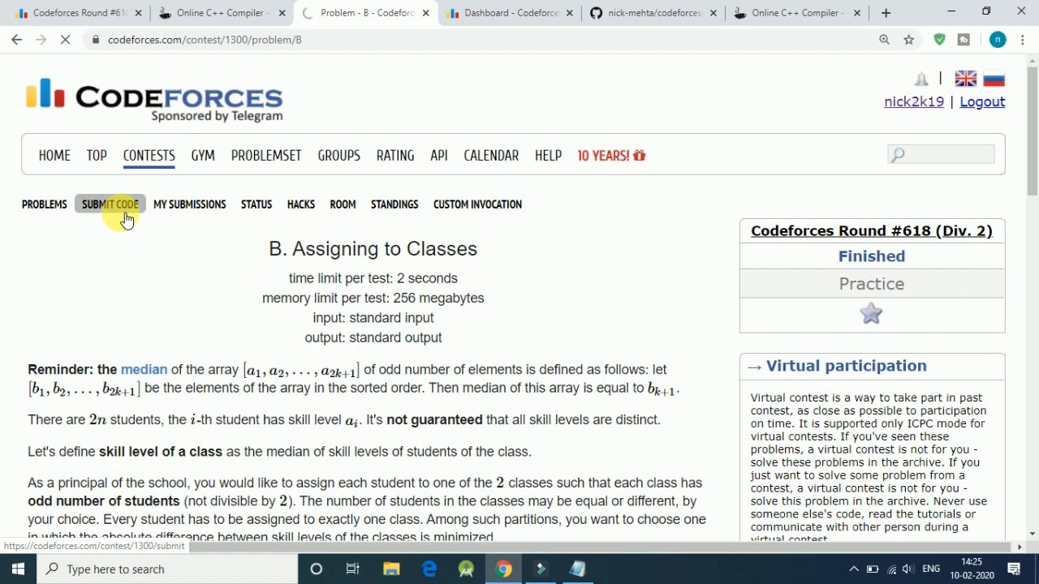
# Submit the pasted code for problem B - Assigning to Classes via the Submit Code form
pyautogui.click(111, 205)
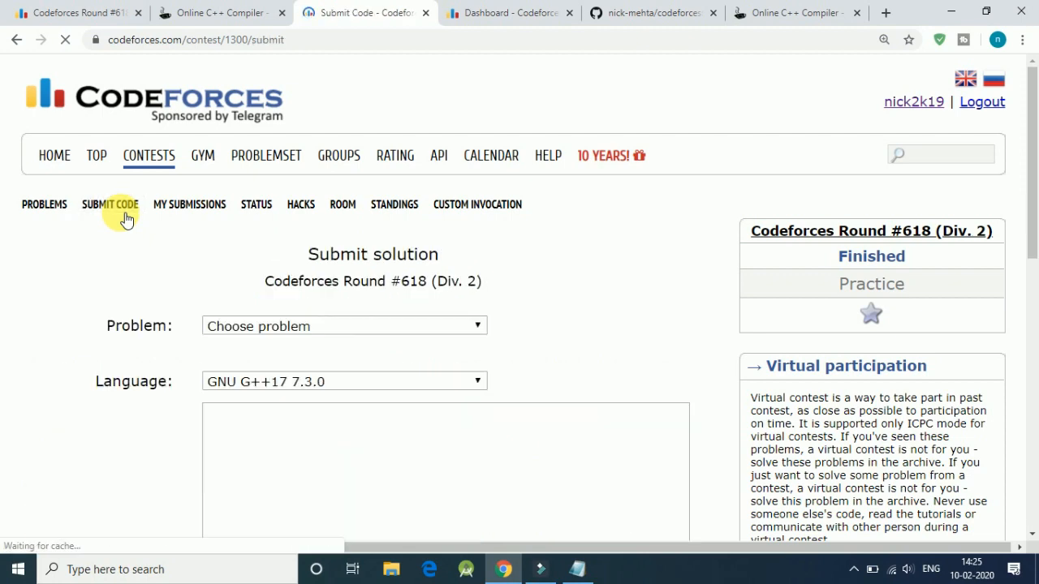
pyautogui.click(344, 325)
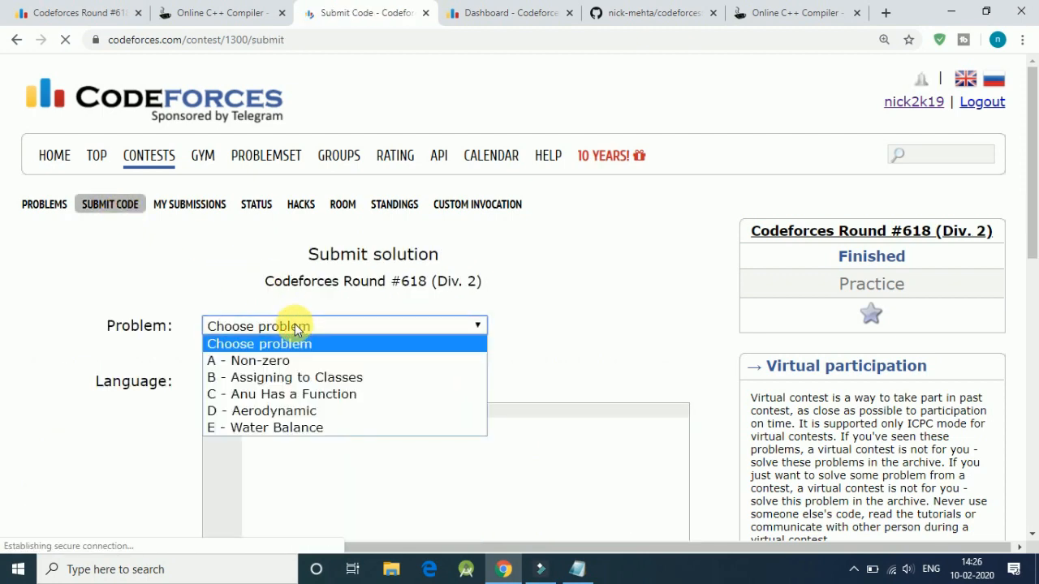
pyautogui.click(284, 376)
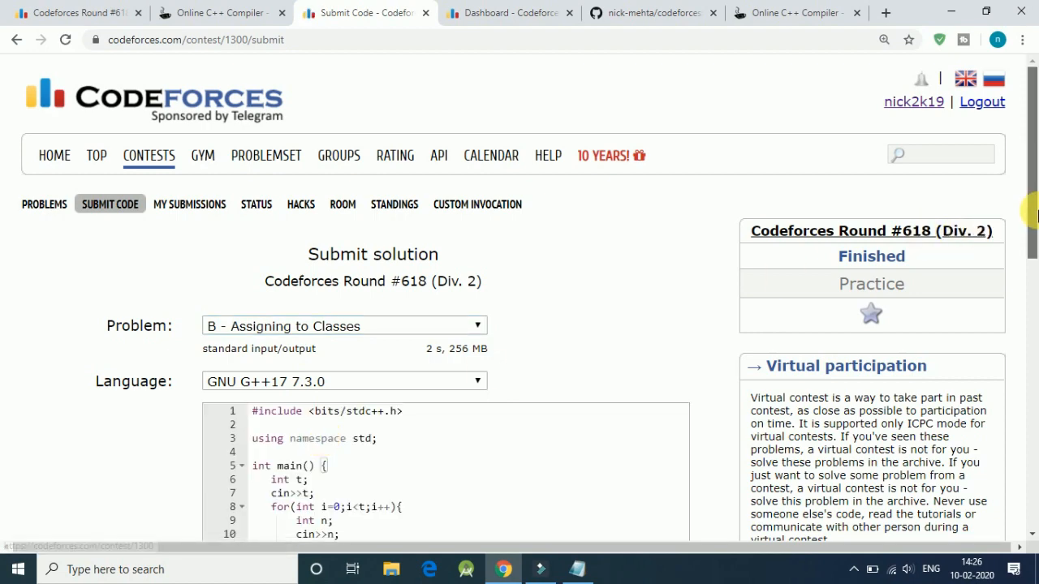
pyautogui.scroll(-3)
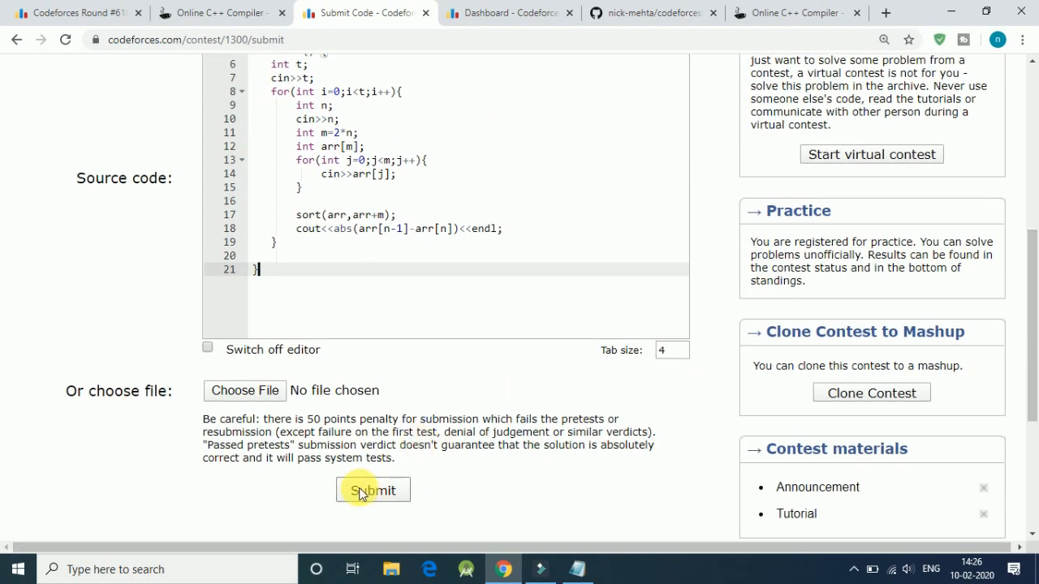
pyautogui.click(373, 491)
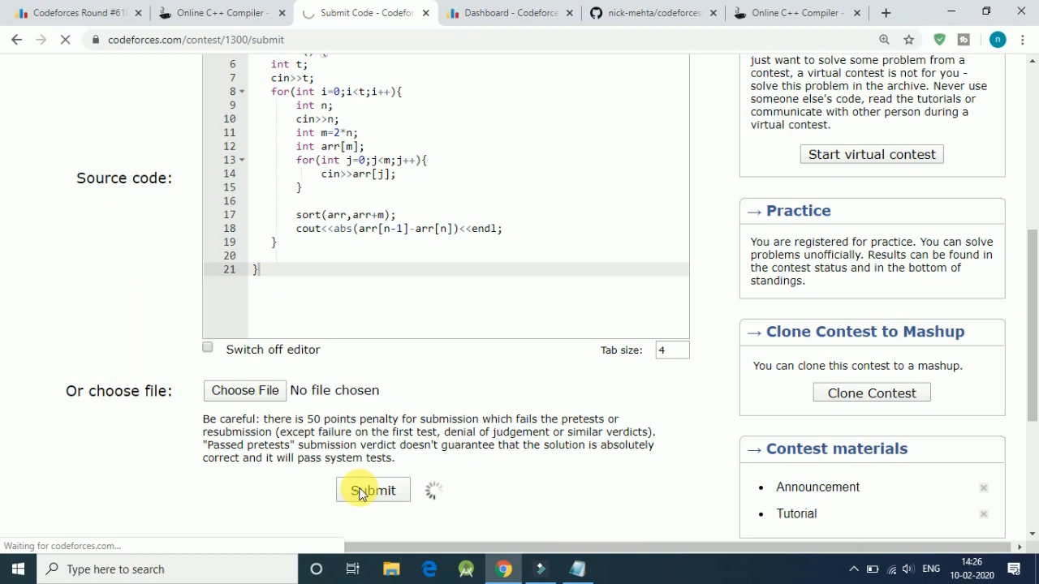
pyautogui.click(373, 490)
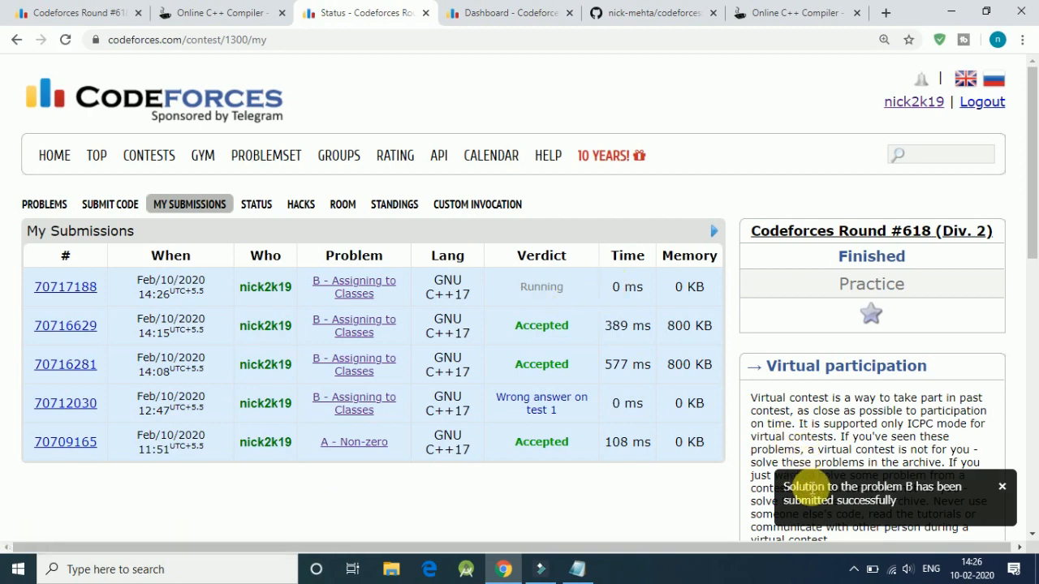
pyautogui.moveTo(682, 340)
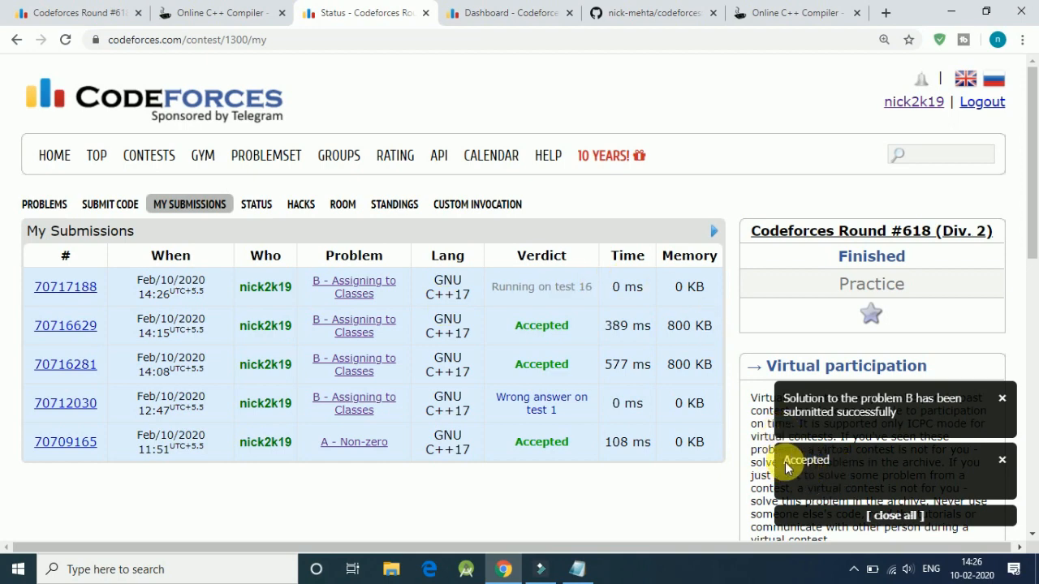
pyautogui.moveTo(577, 311)
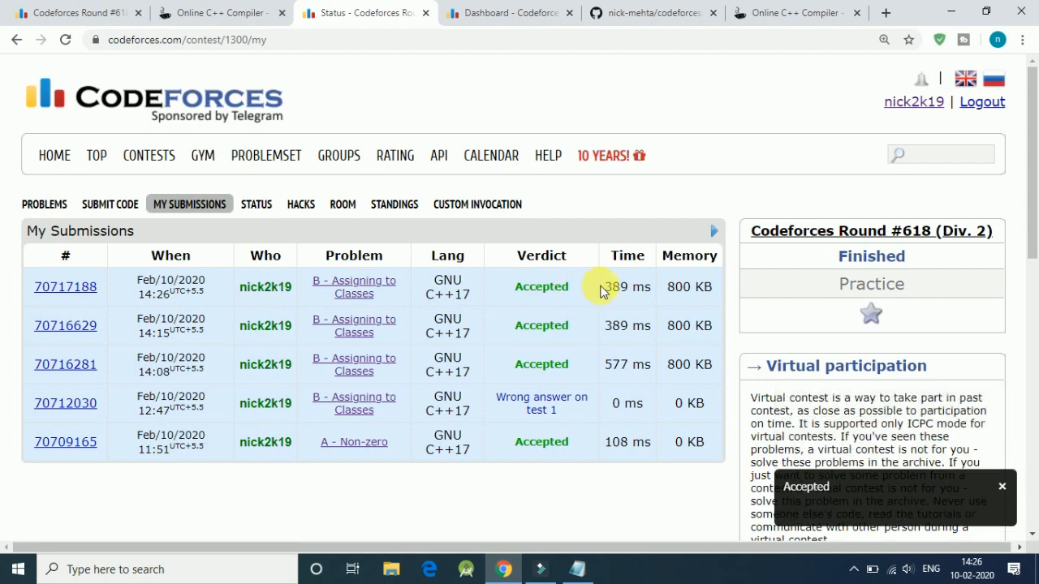
pyautogui.moveTo(715, 305)
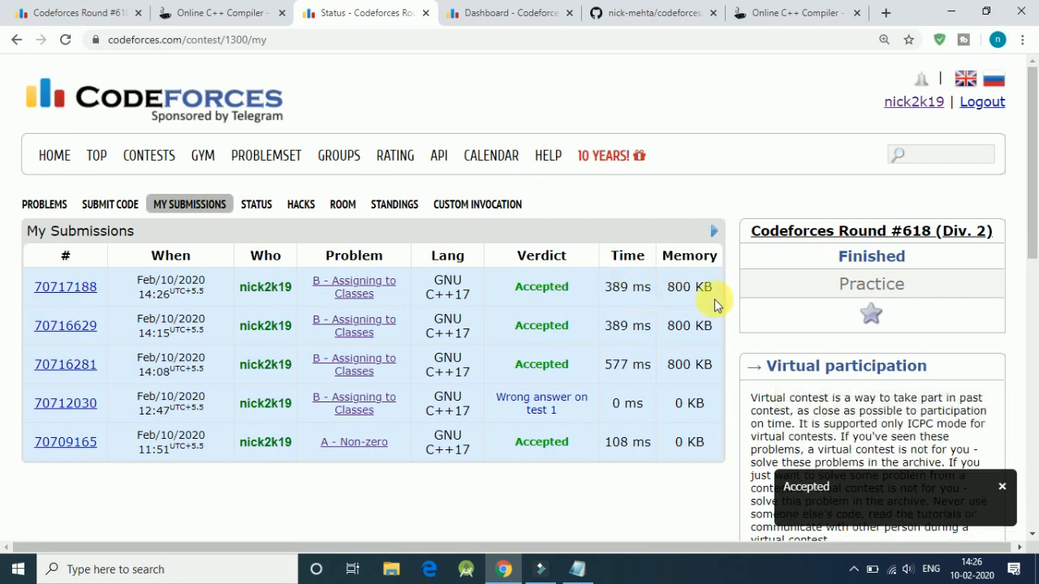